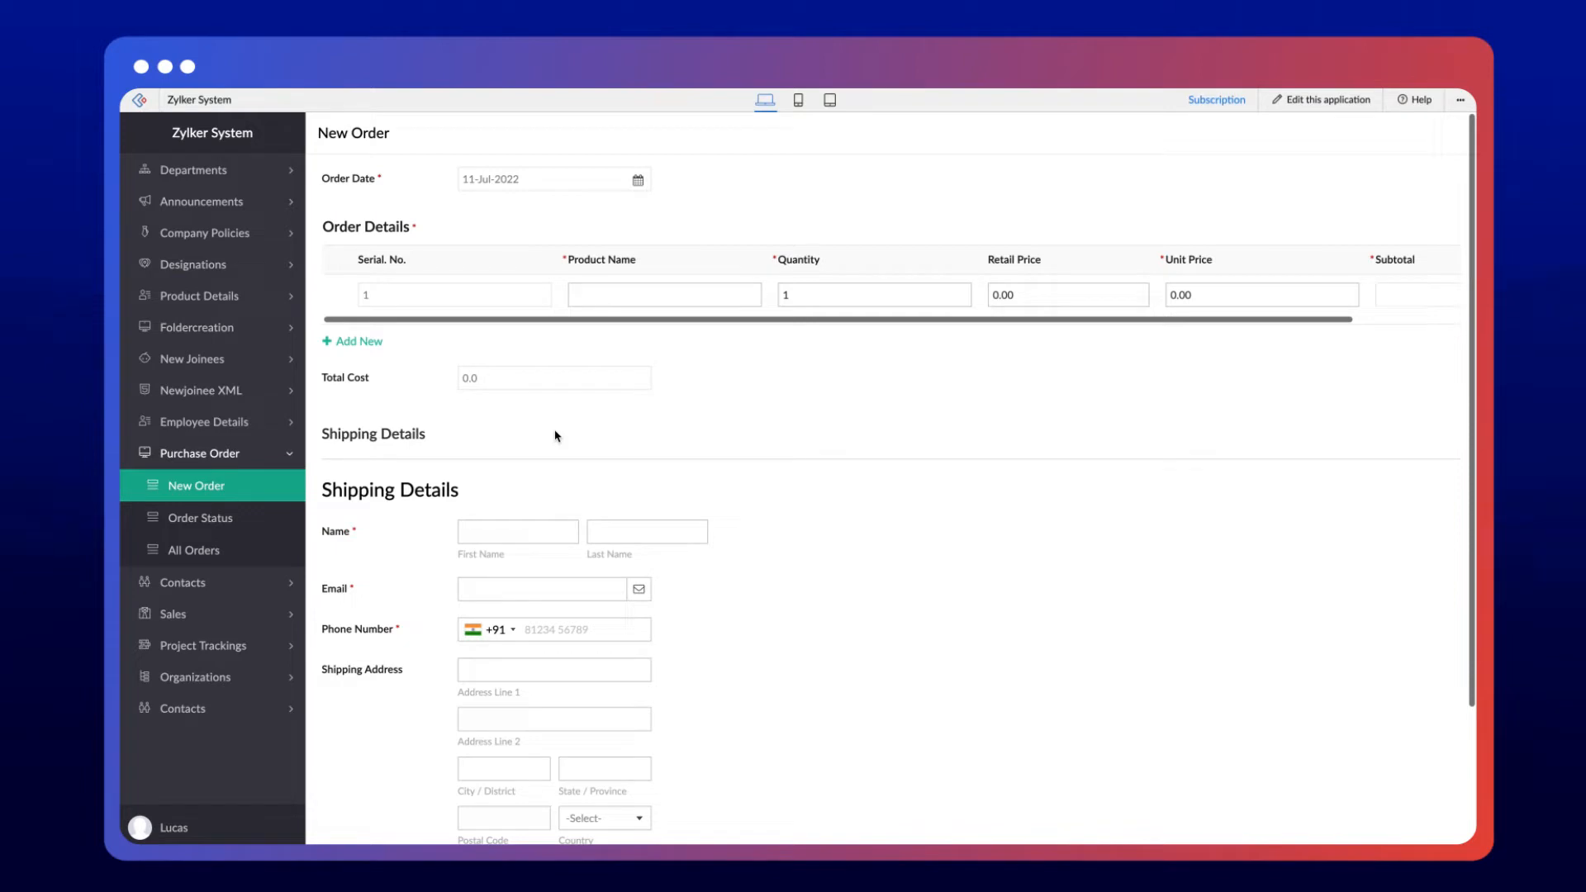
pyautogui.moveTo(387, 246)
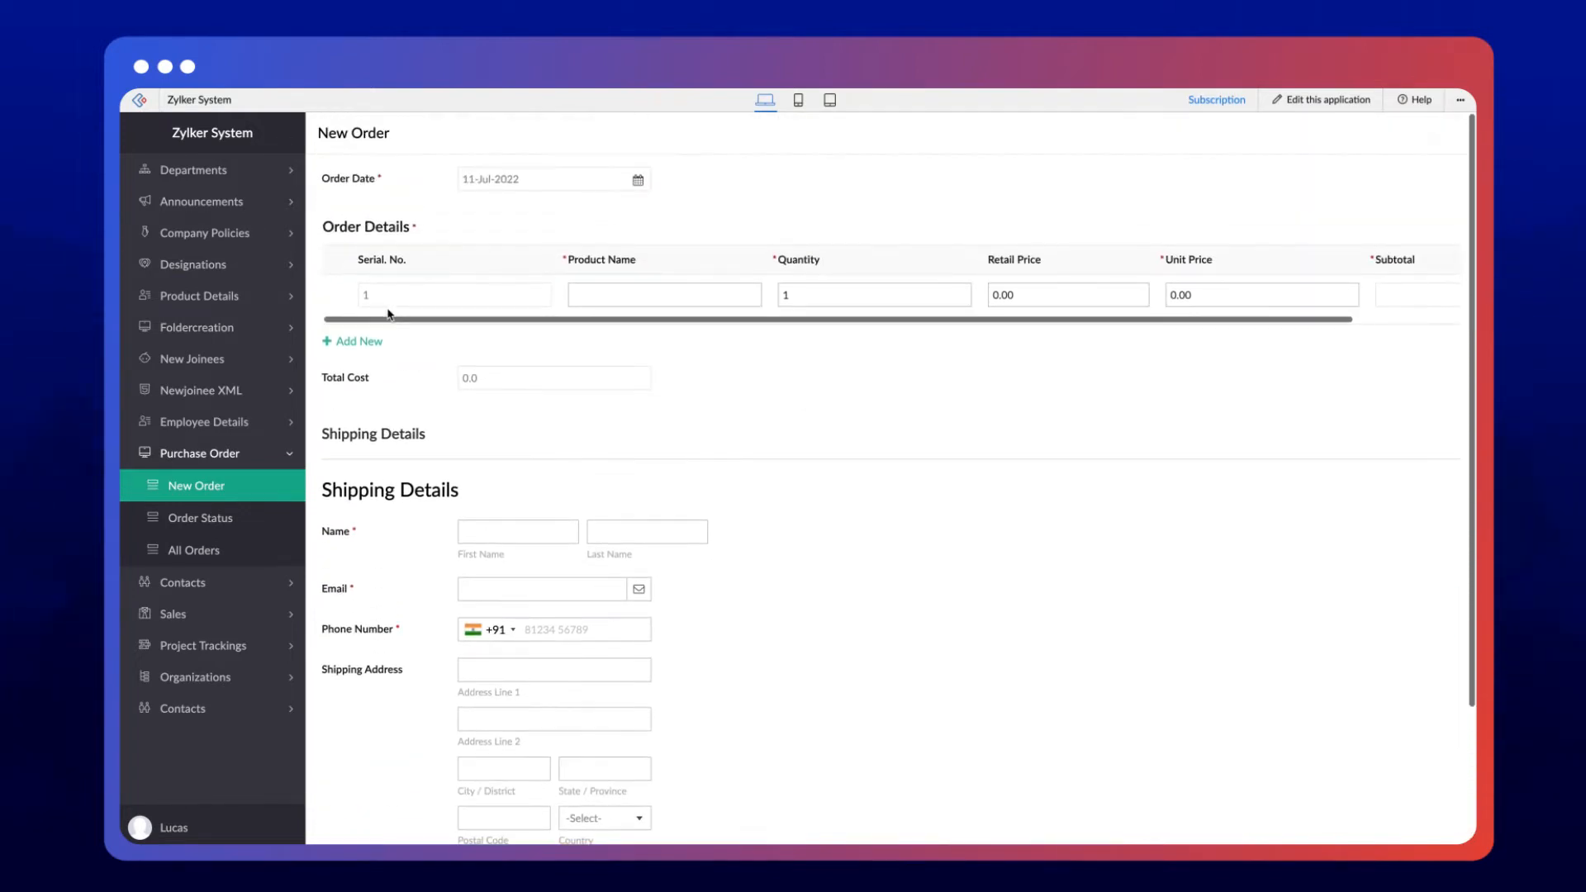
pyautogui.moveTo(995, 249)
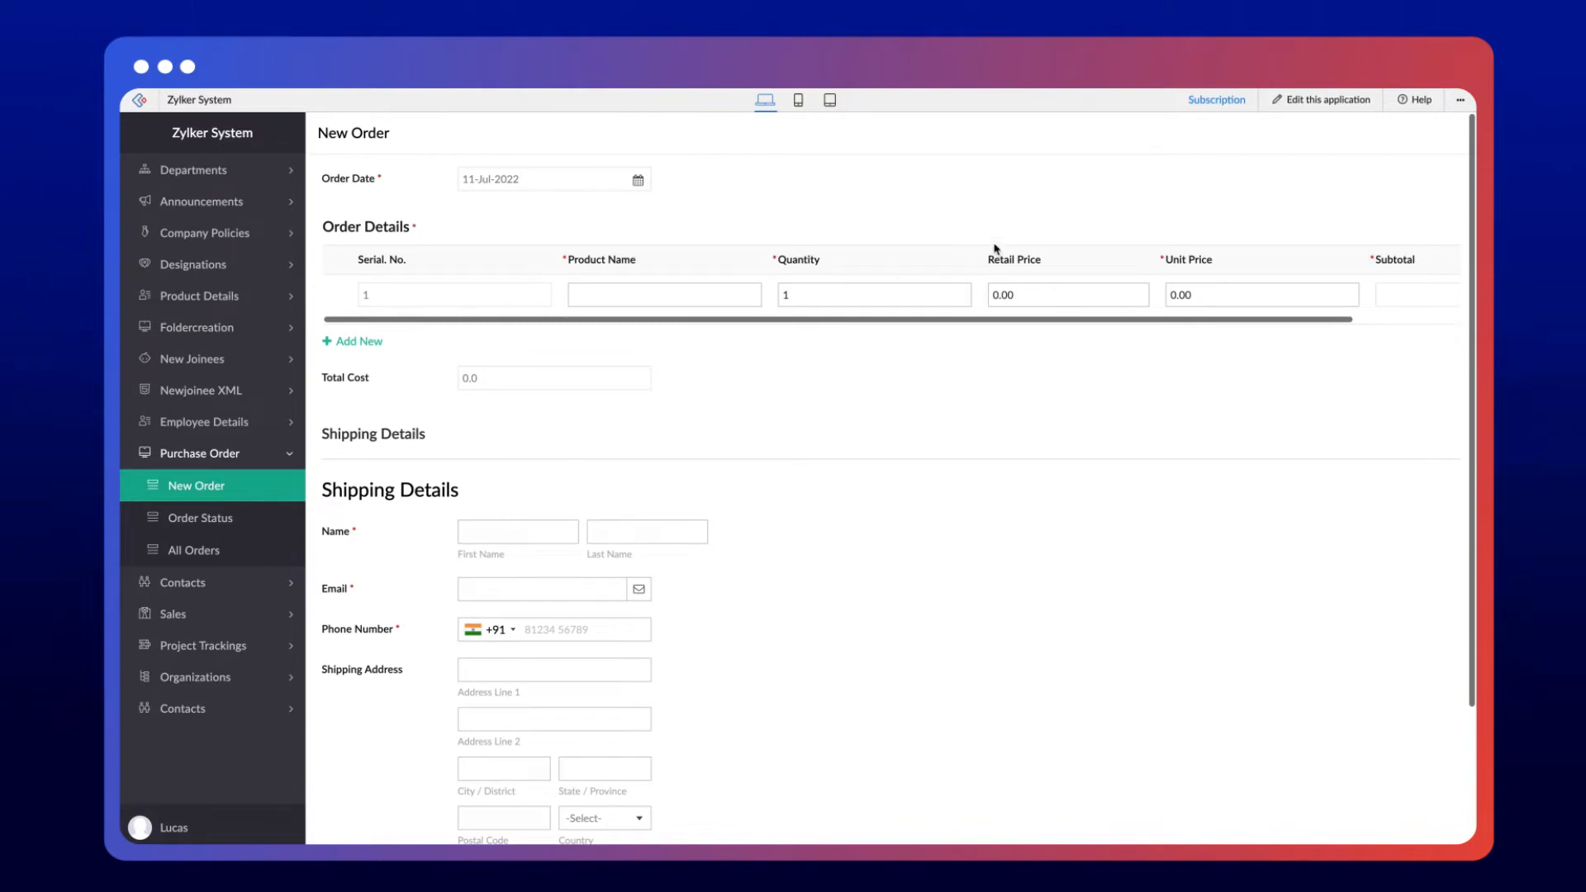
pyautogui.moveTo(1321, 105)
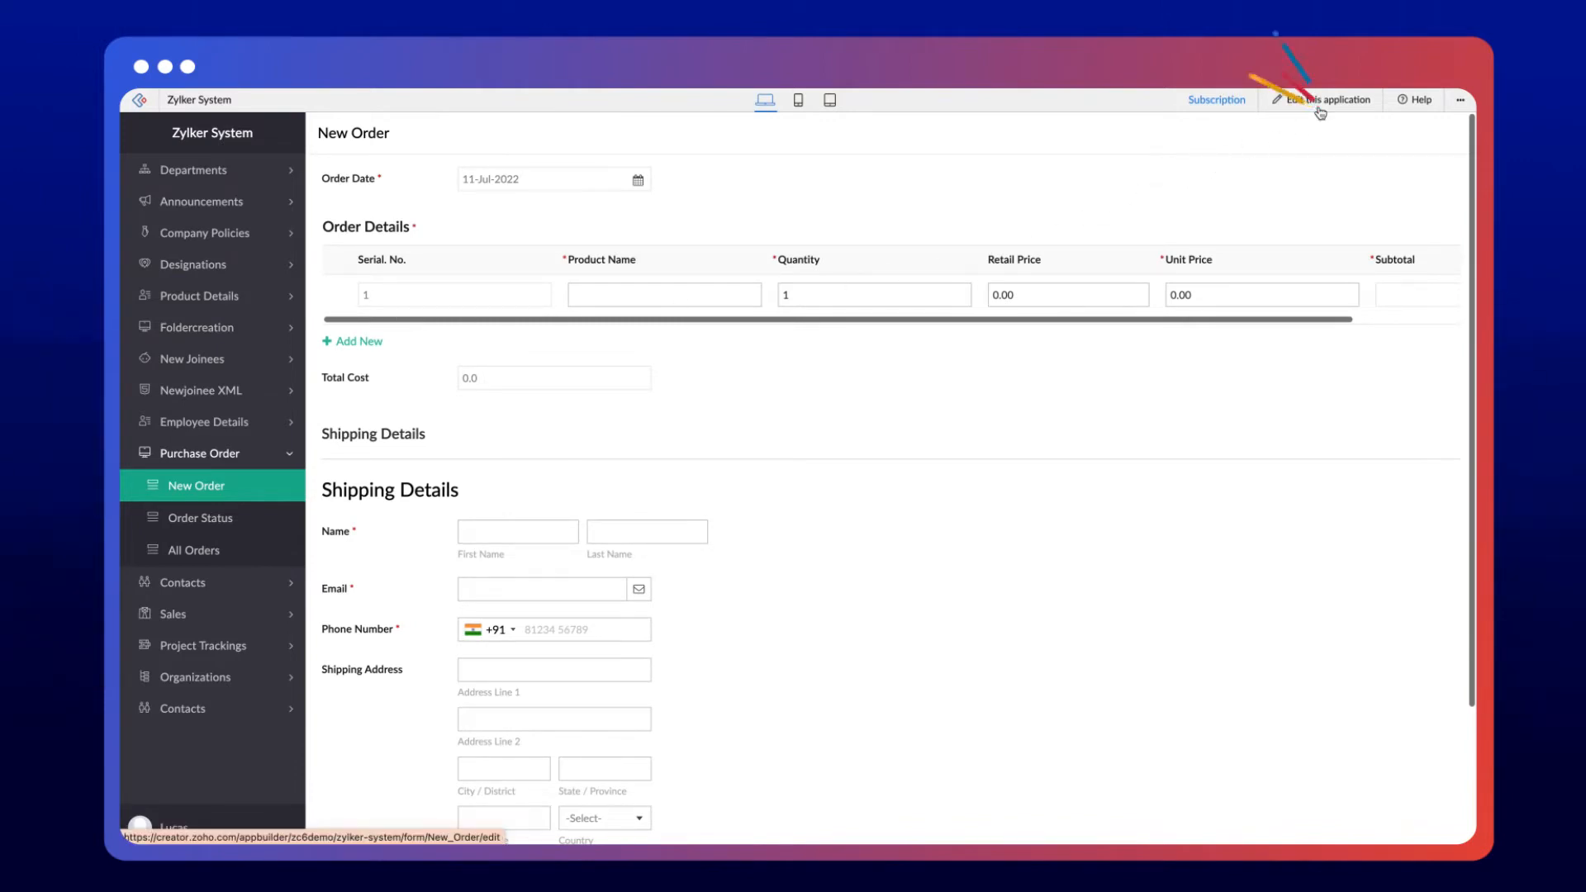
# Enter the application's builder, go to Workflow and start a new blueprint
pyautogui.click(1325, 99)
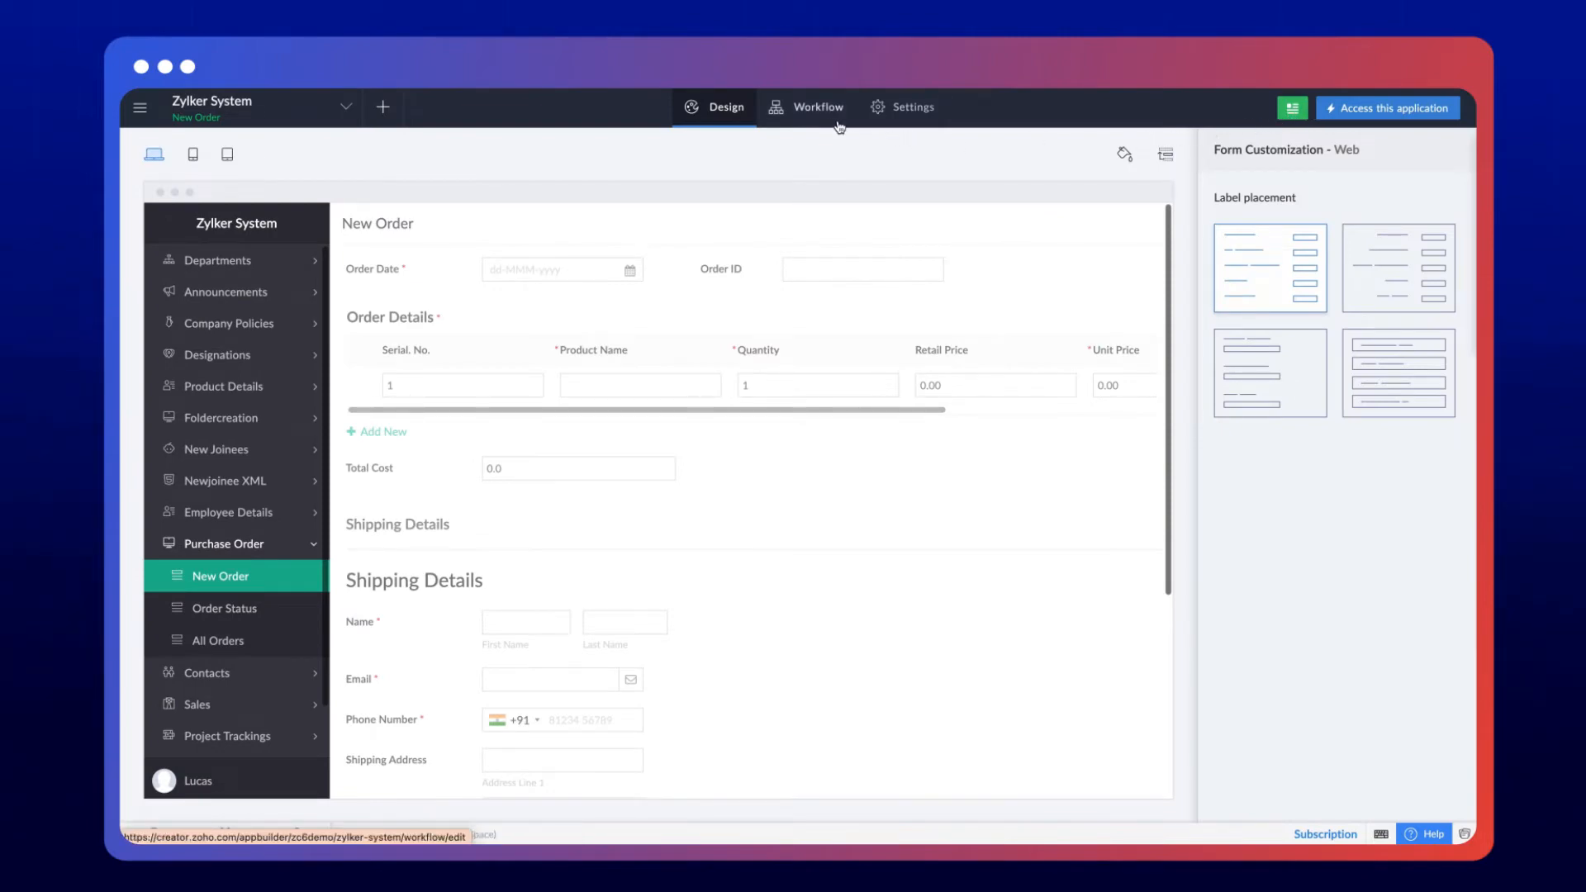
pyautogui.click(818, 105)
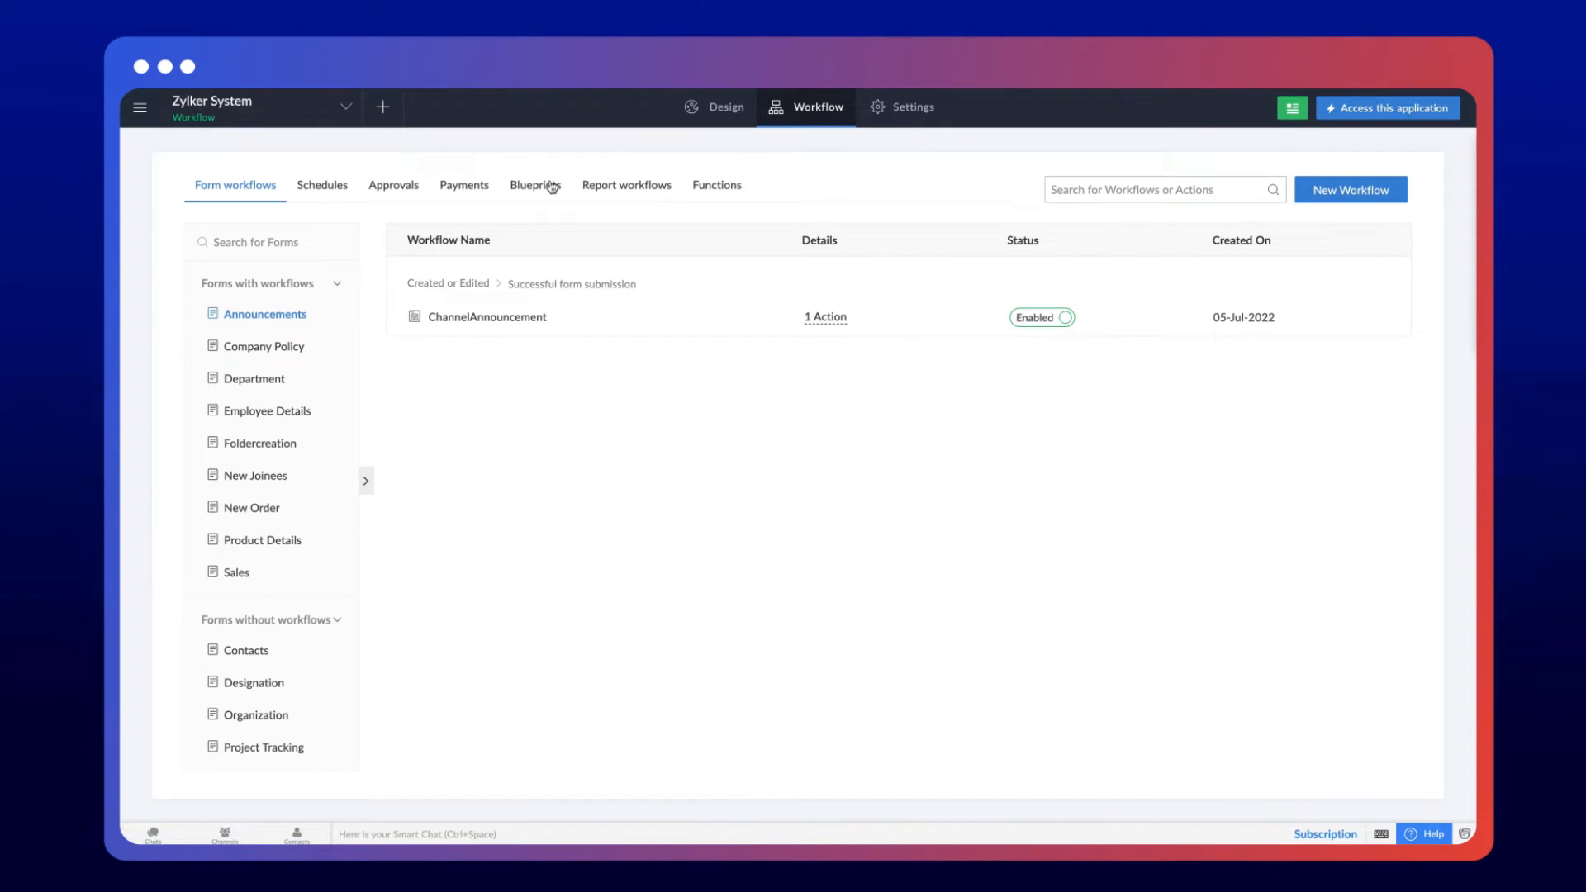
pyautogui.click(536, 185)
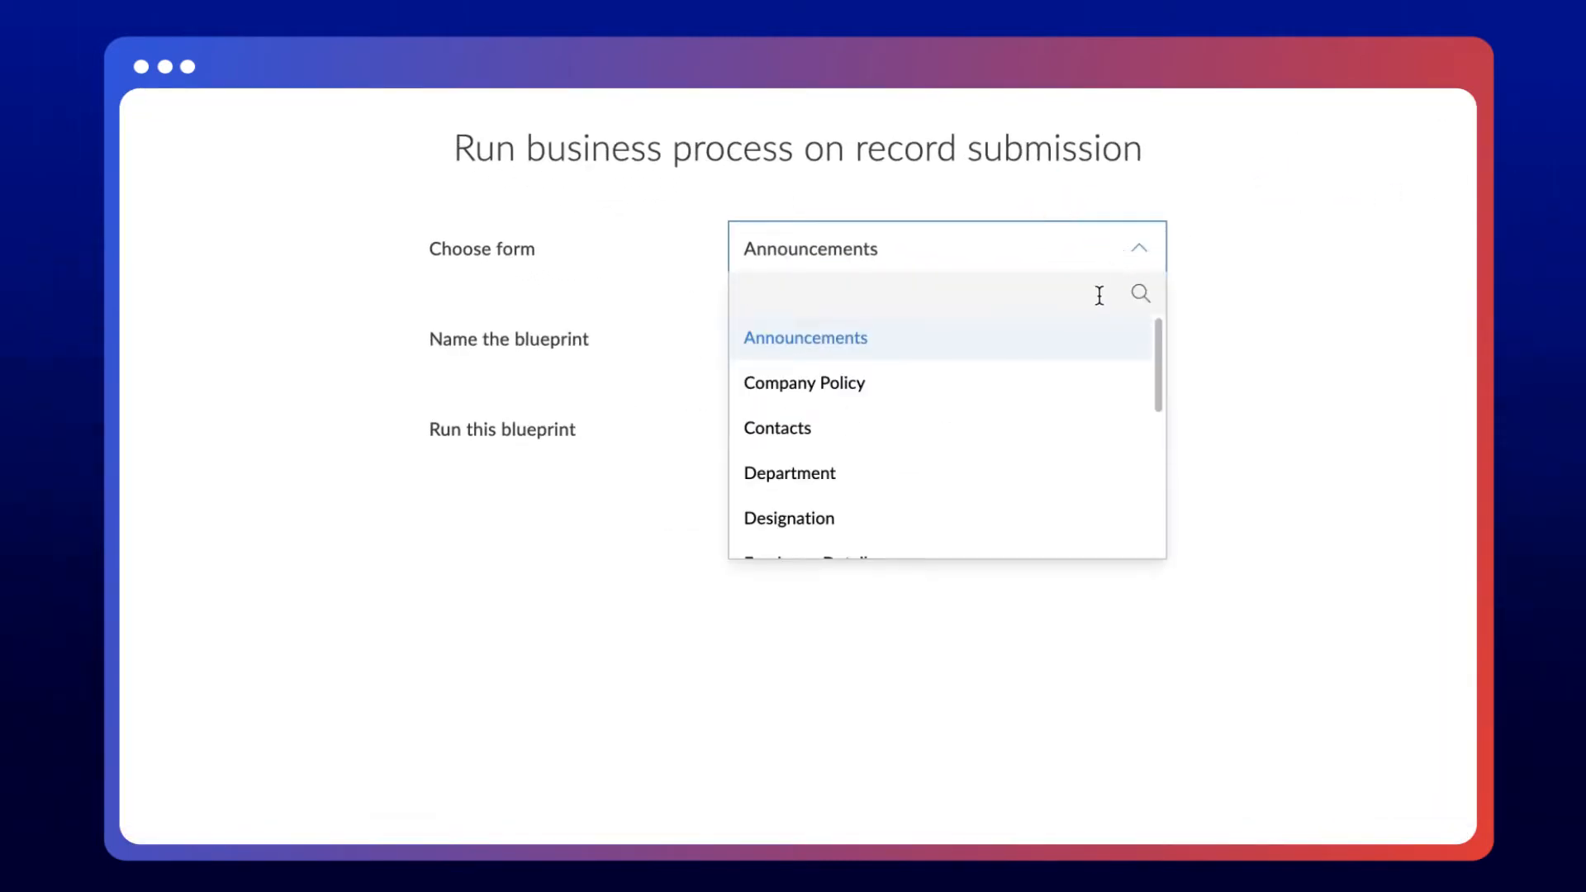
# Create the 'Order to Delivery Process' blueprint on the New Order form, running Always
pyautogui.scroll(-3)
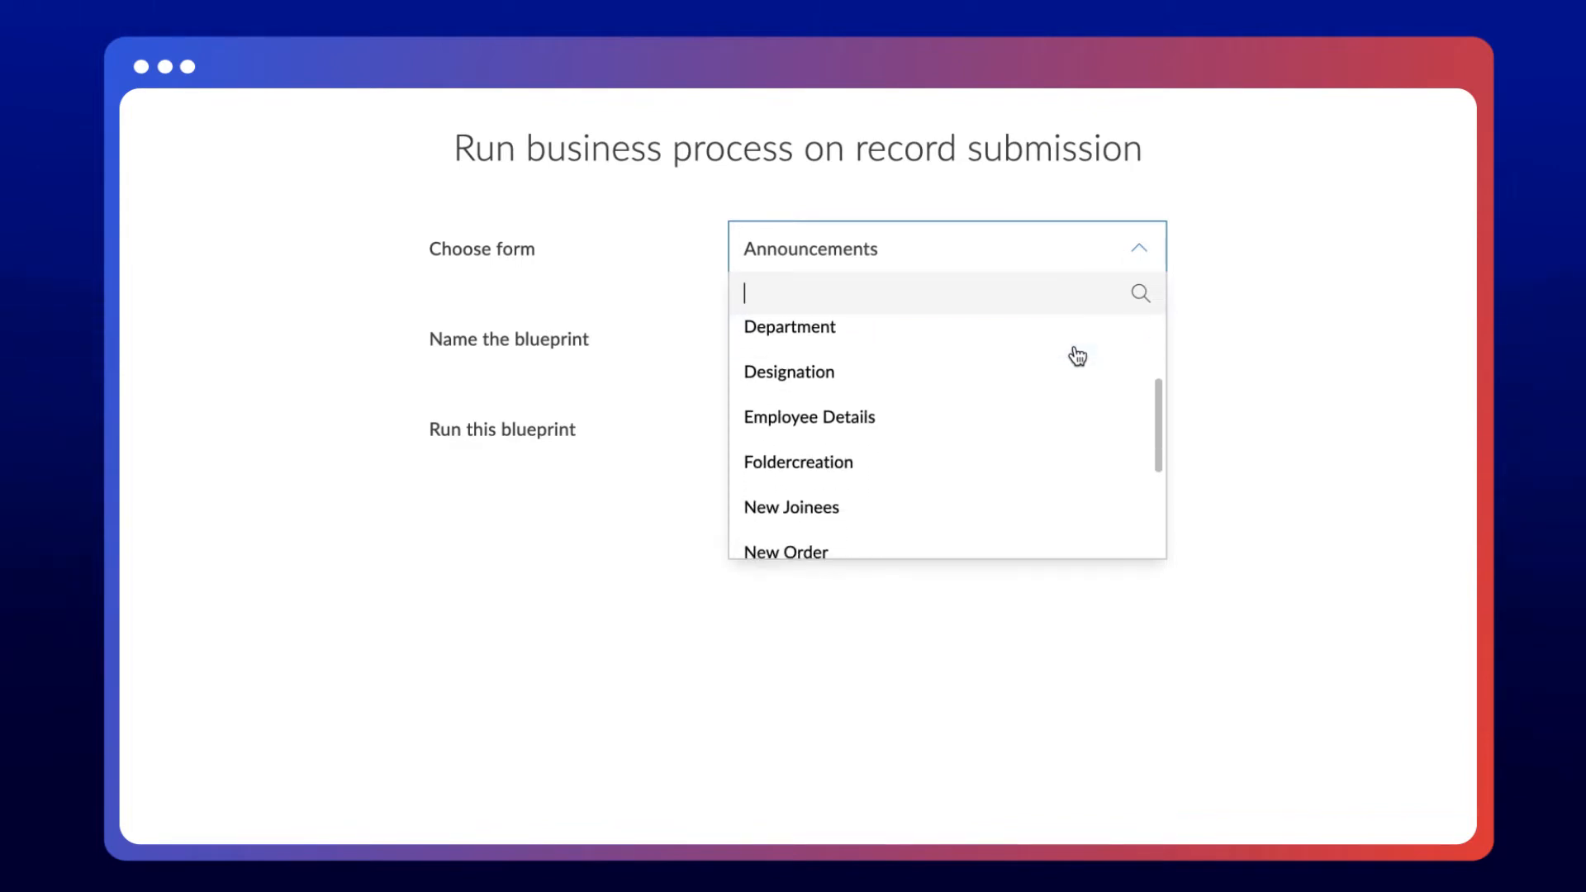
pyautogui.click(787, 552)
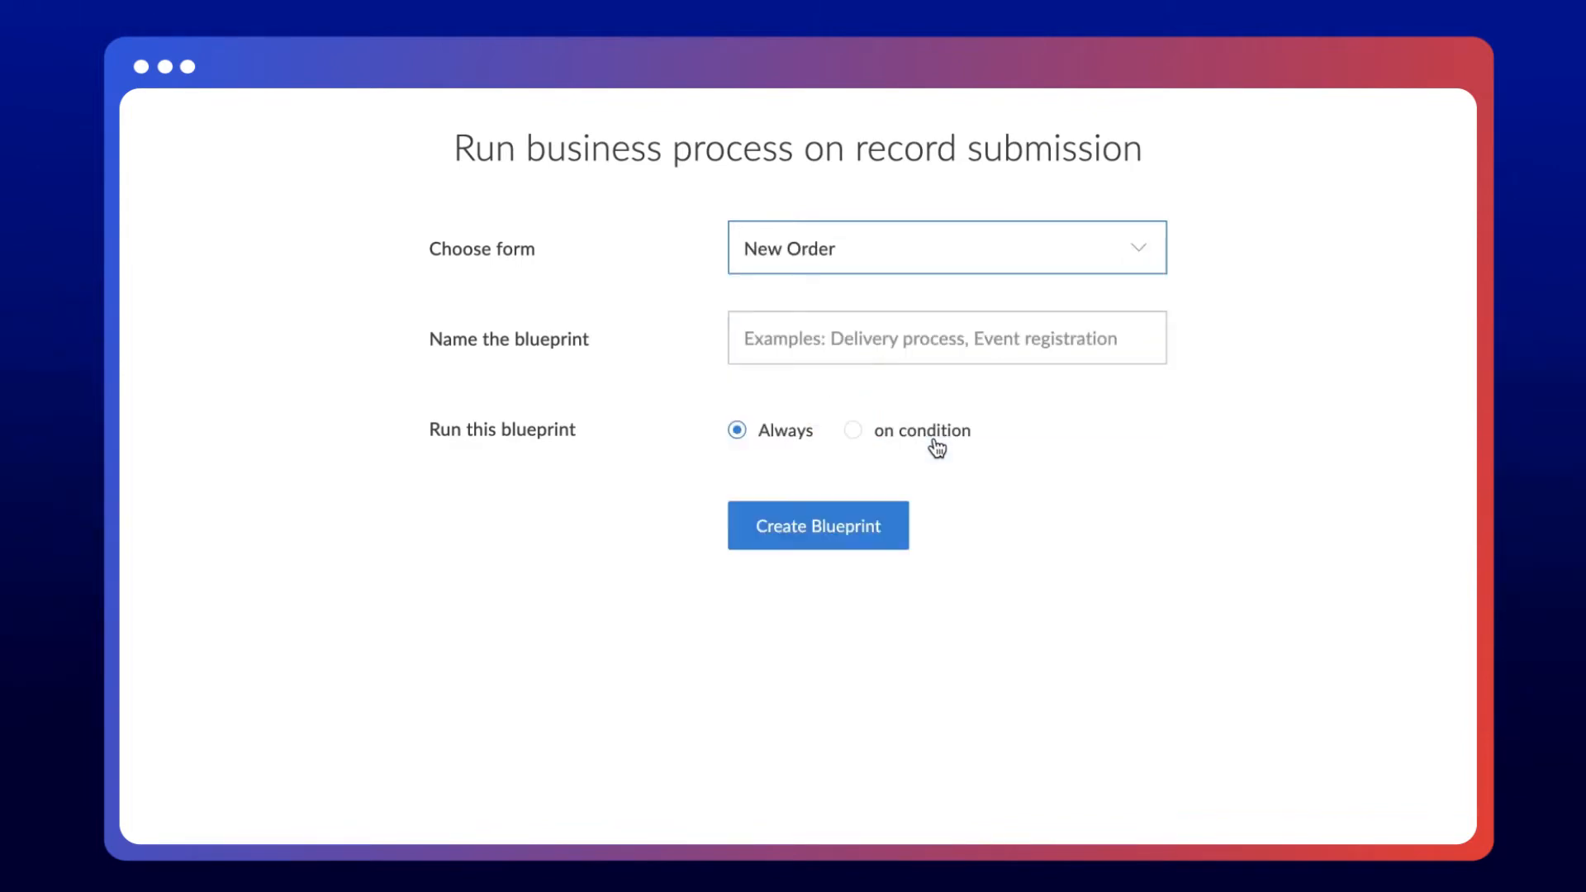
pyautogui.write('Order to')
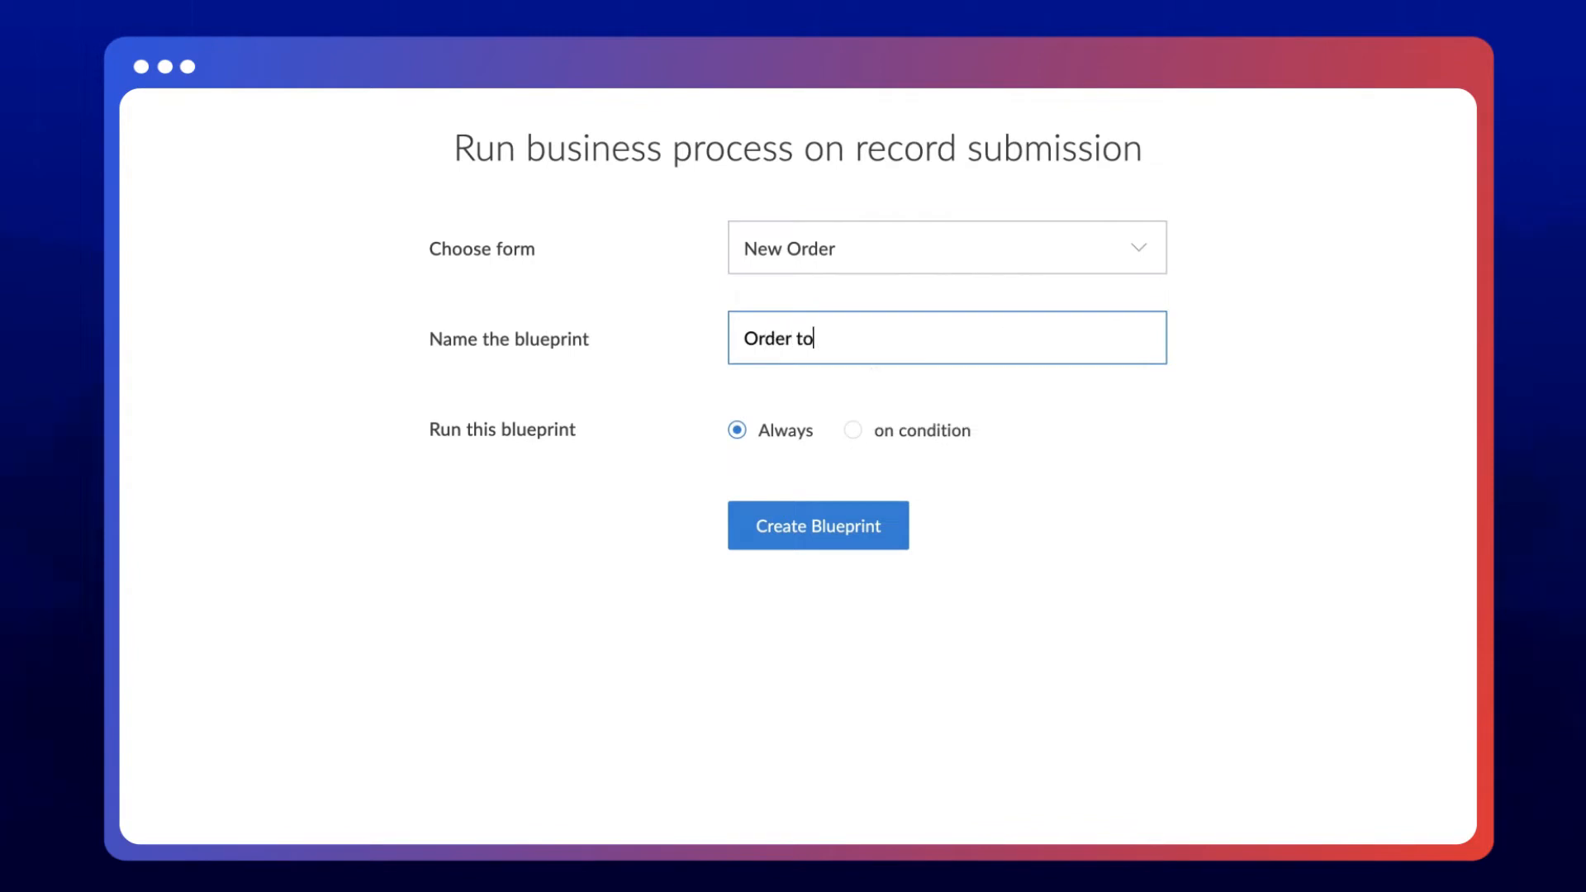
pyautogui.write('Delivery Process')
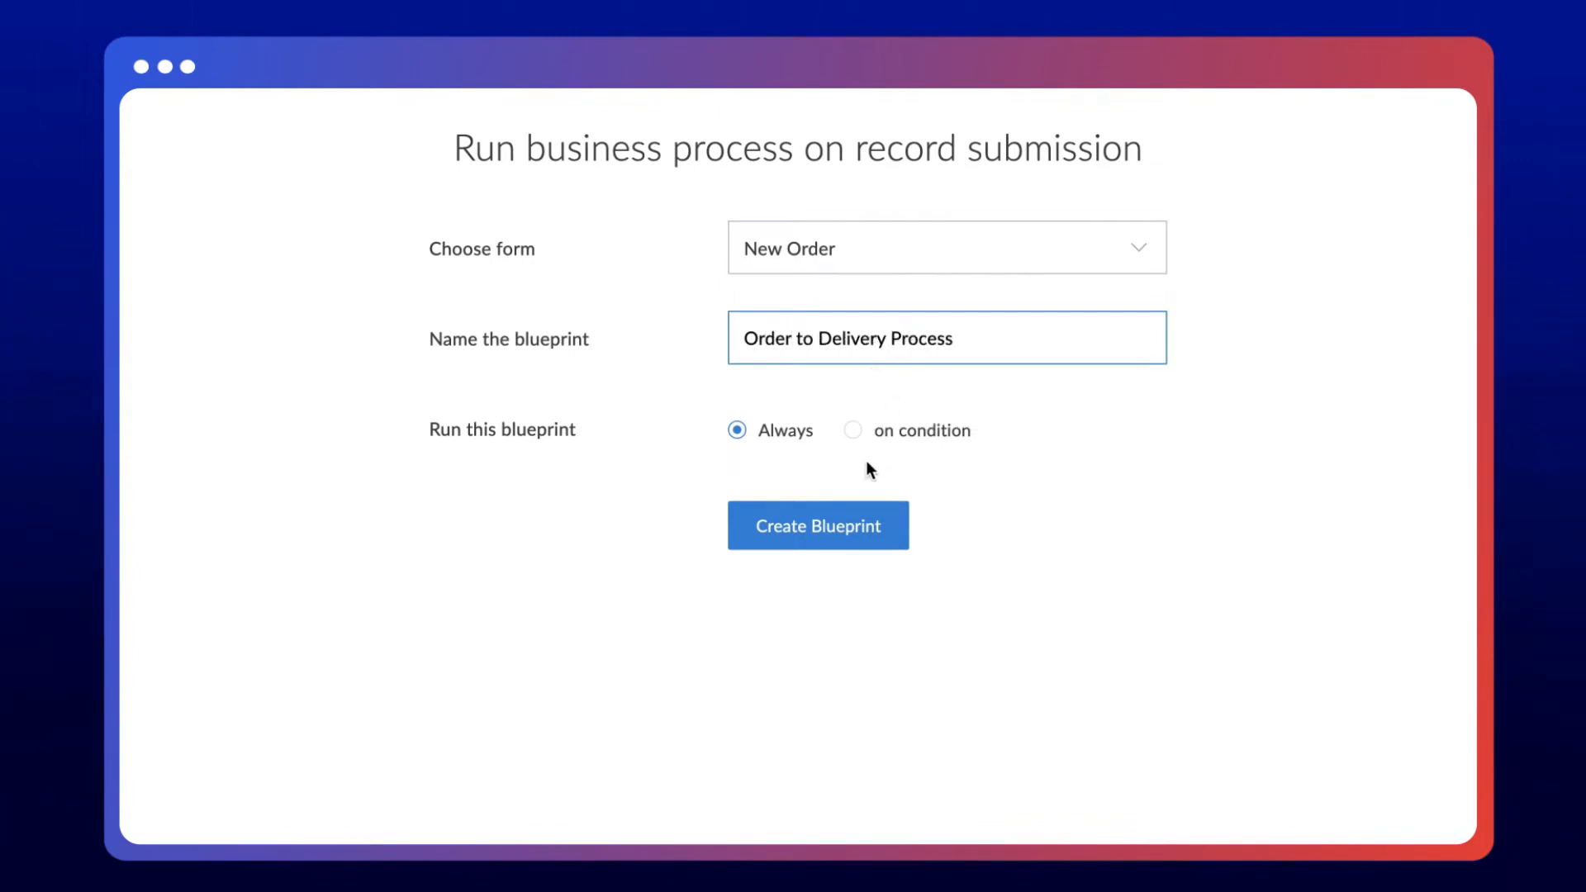
pyautogui.click(818, 525)
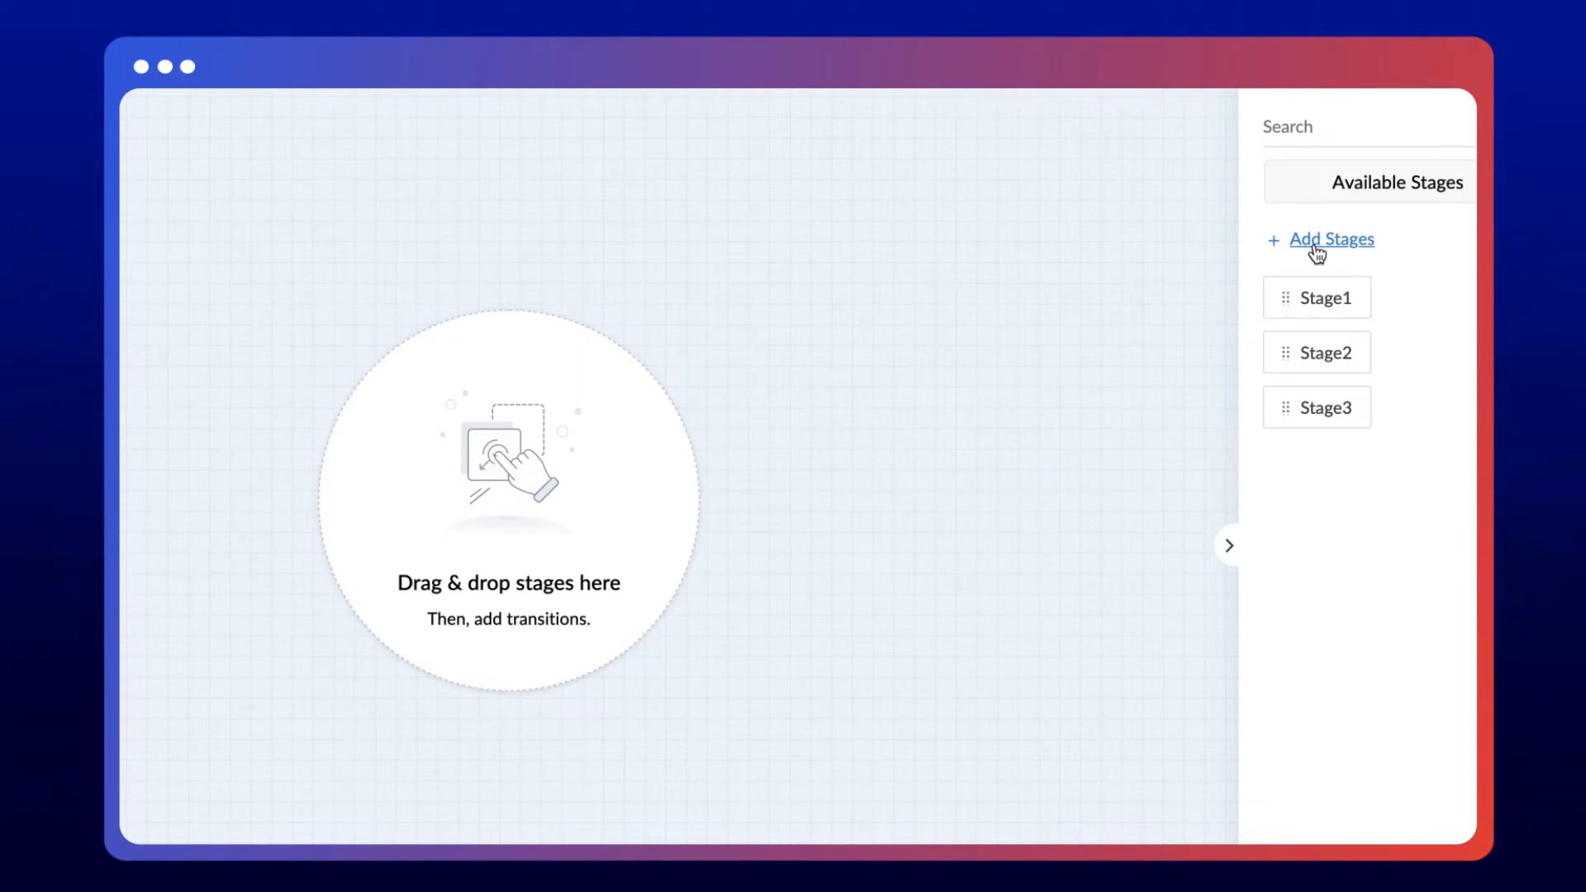
# Add an Ordered stage and continue adding Processed, Shipped and Delivered
pyautogui.click(1332, 240)
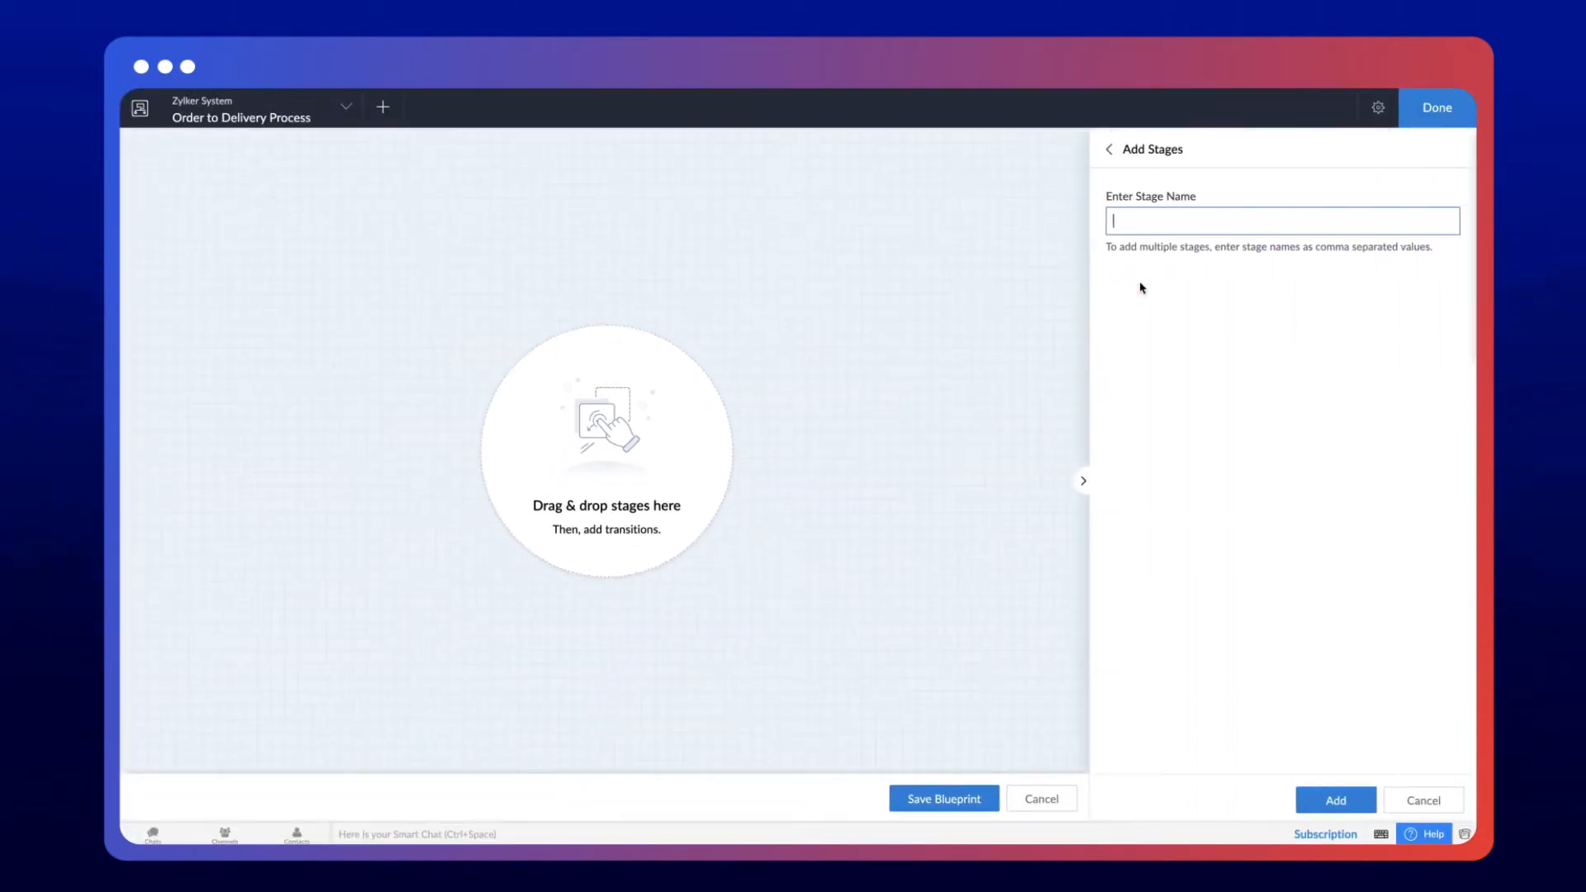
pyautogui.write('Ordered')
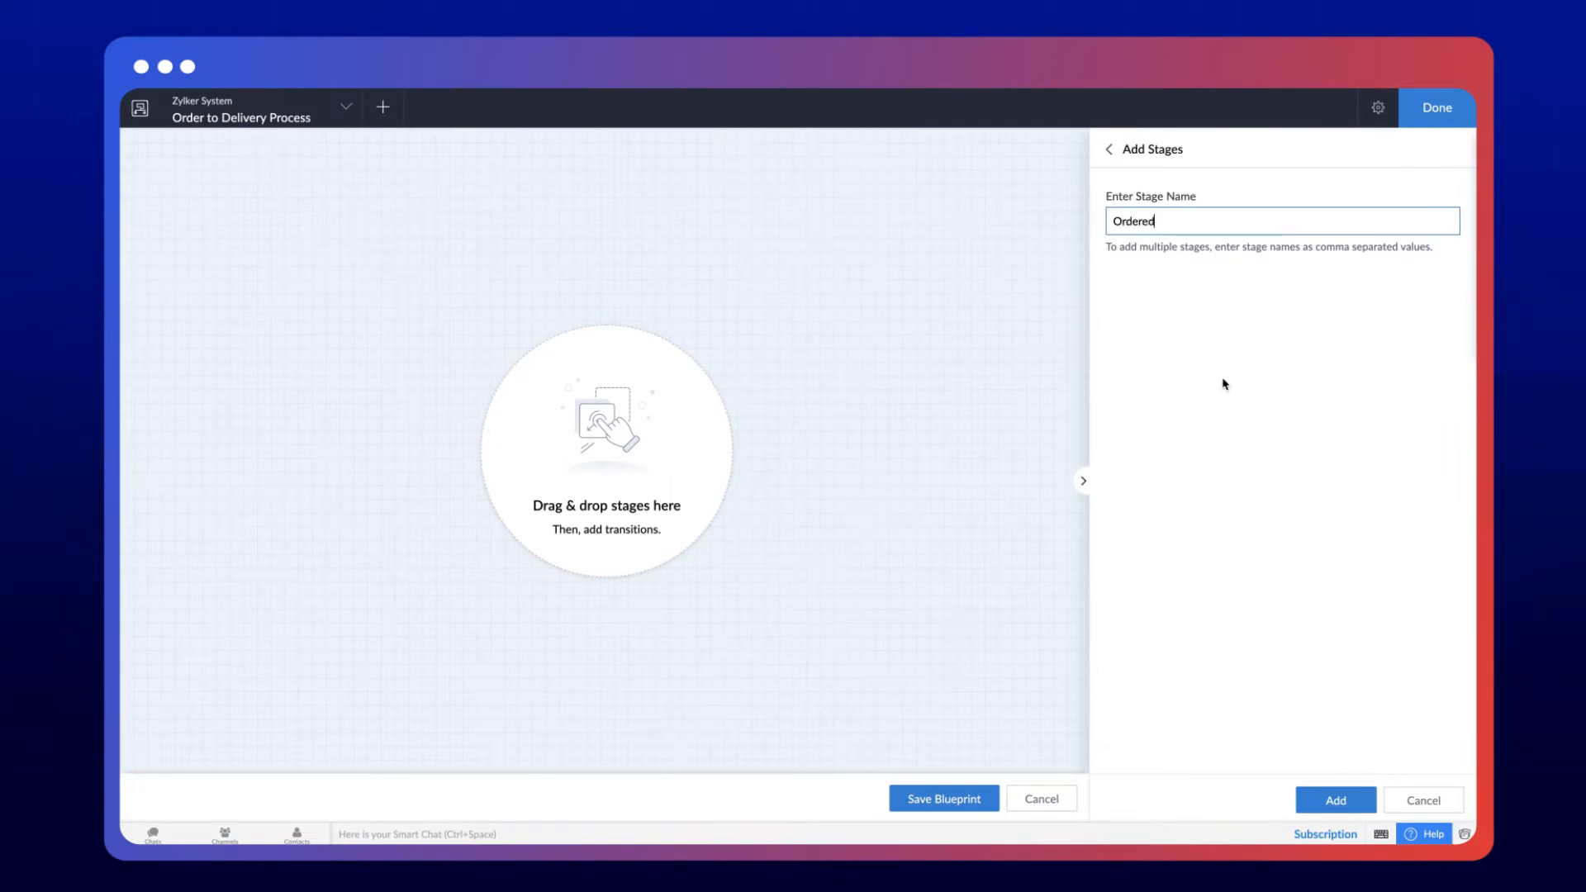
pyautogui.click(1335, 800)
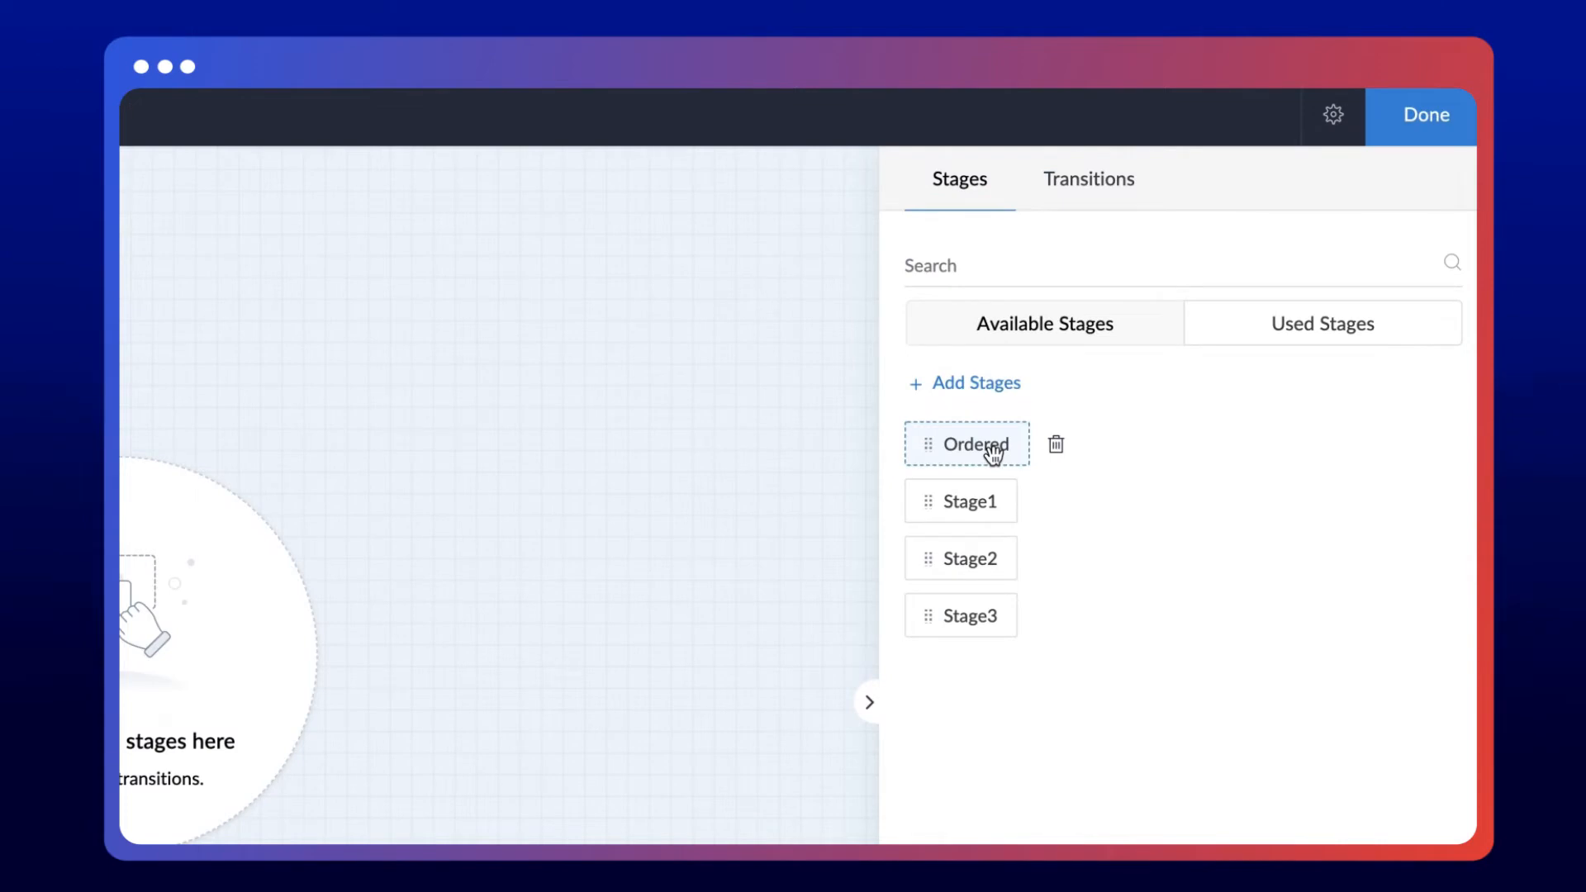
pyautogui.moveTo(993, 450)
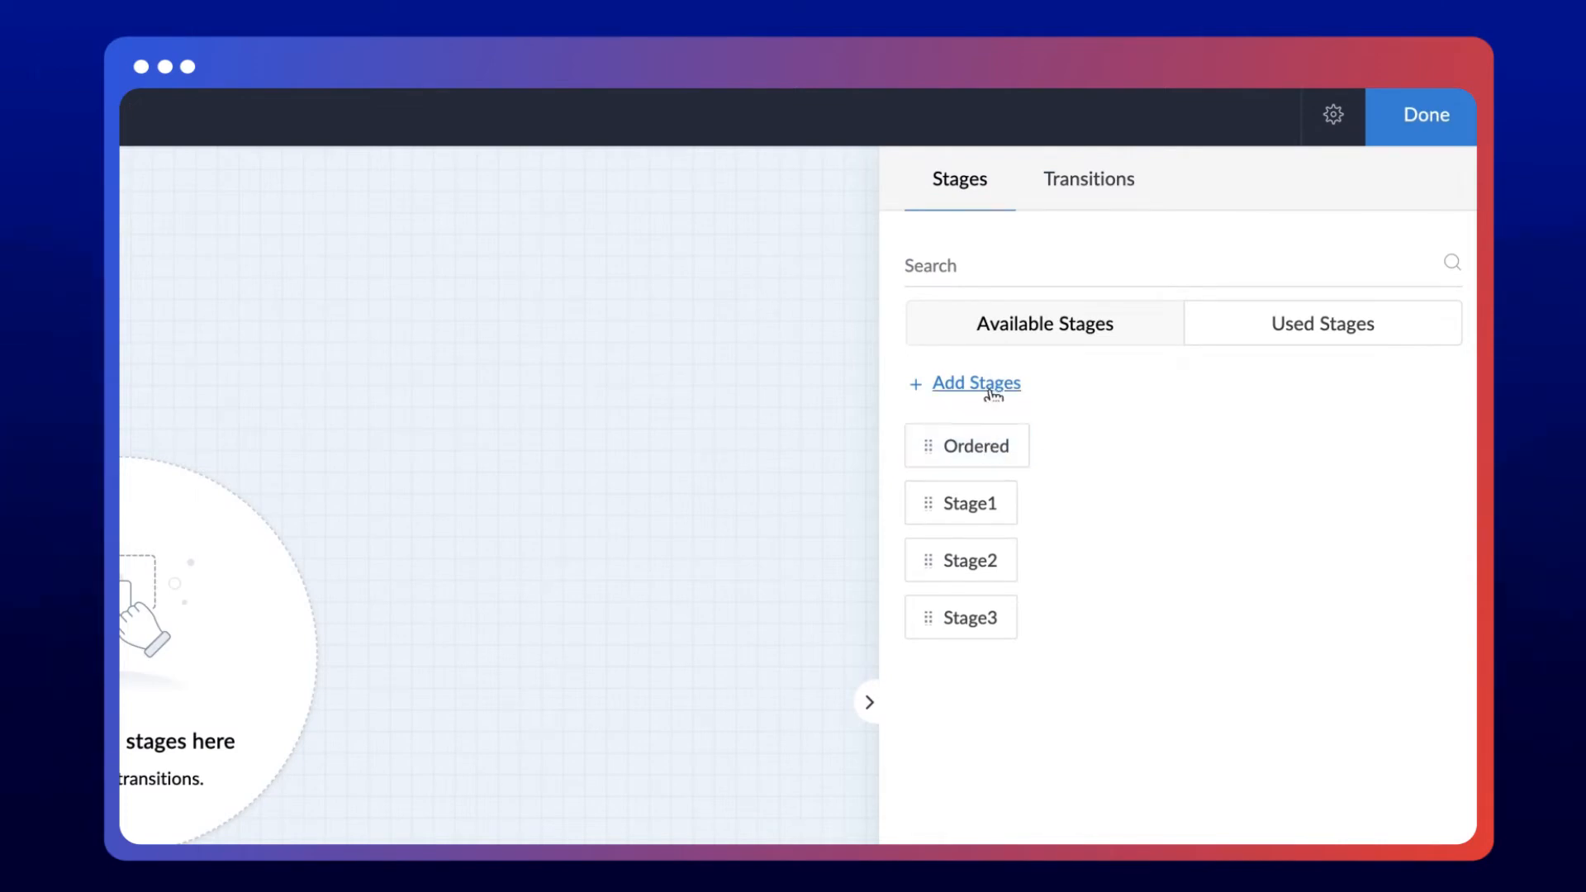
pyautogui.click(975, 382)
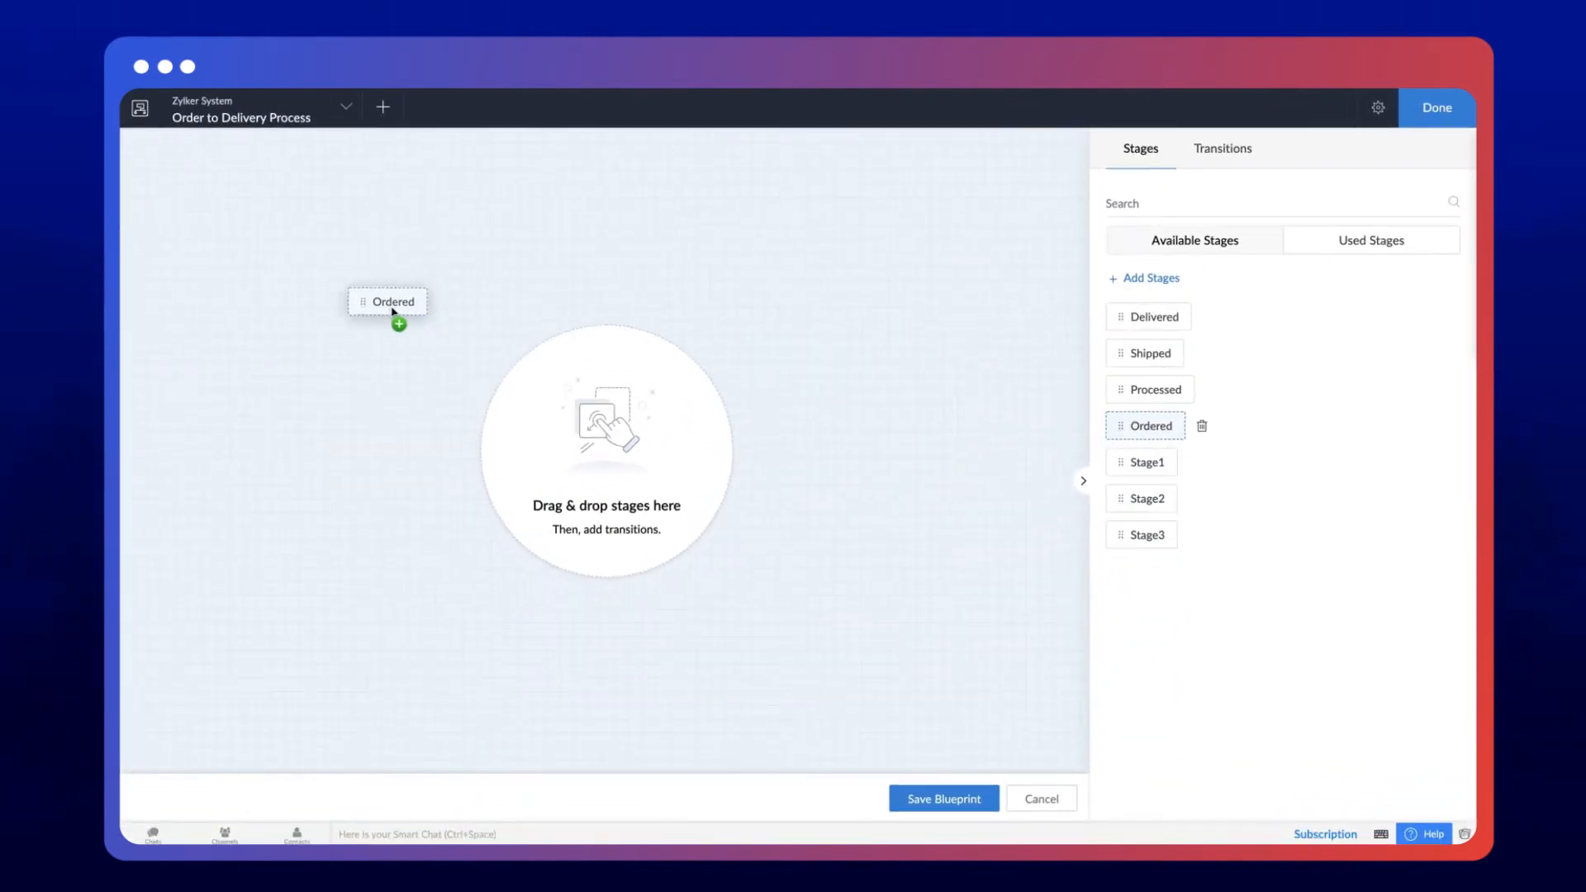
# Place the Ordered stage on the canvas after Start
pyautogui.moveTo(387, 301); pyautogui.dragTo(628, 233)
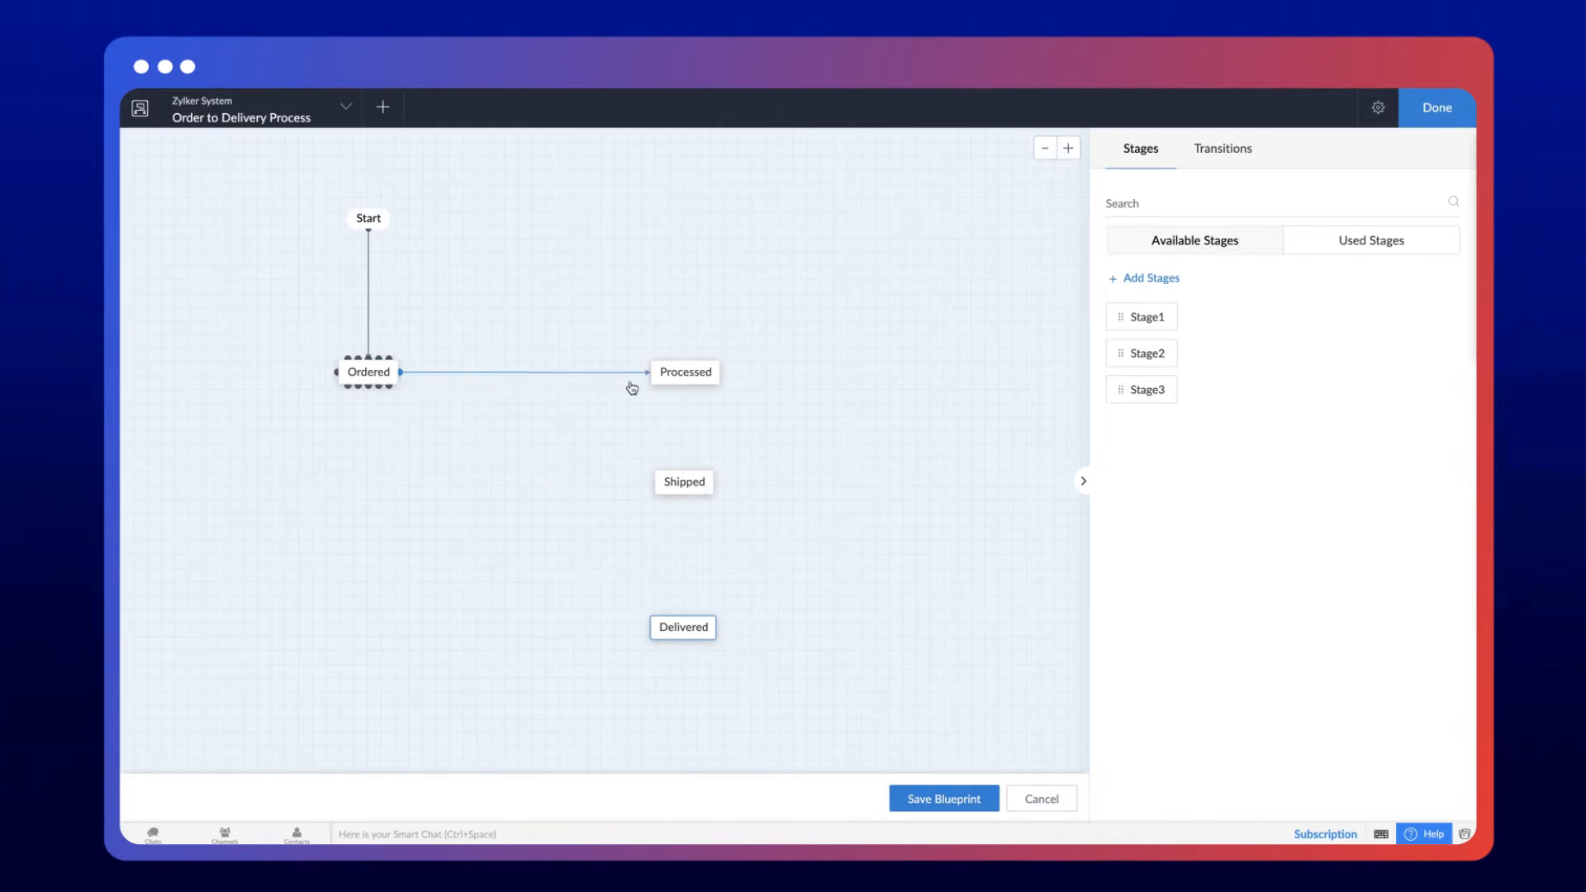
# Link Ordered to Processed with a transition named Quantity Checked
pyautogui.click(524, 372)
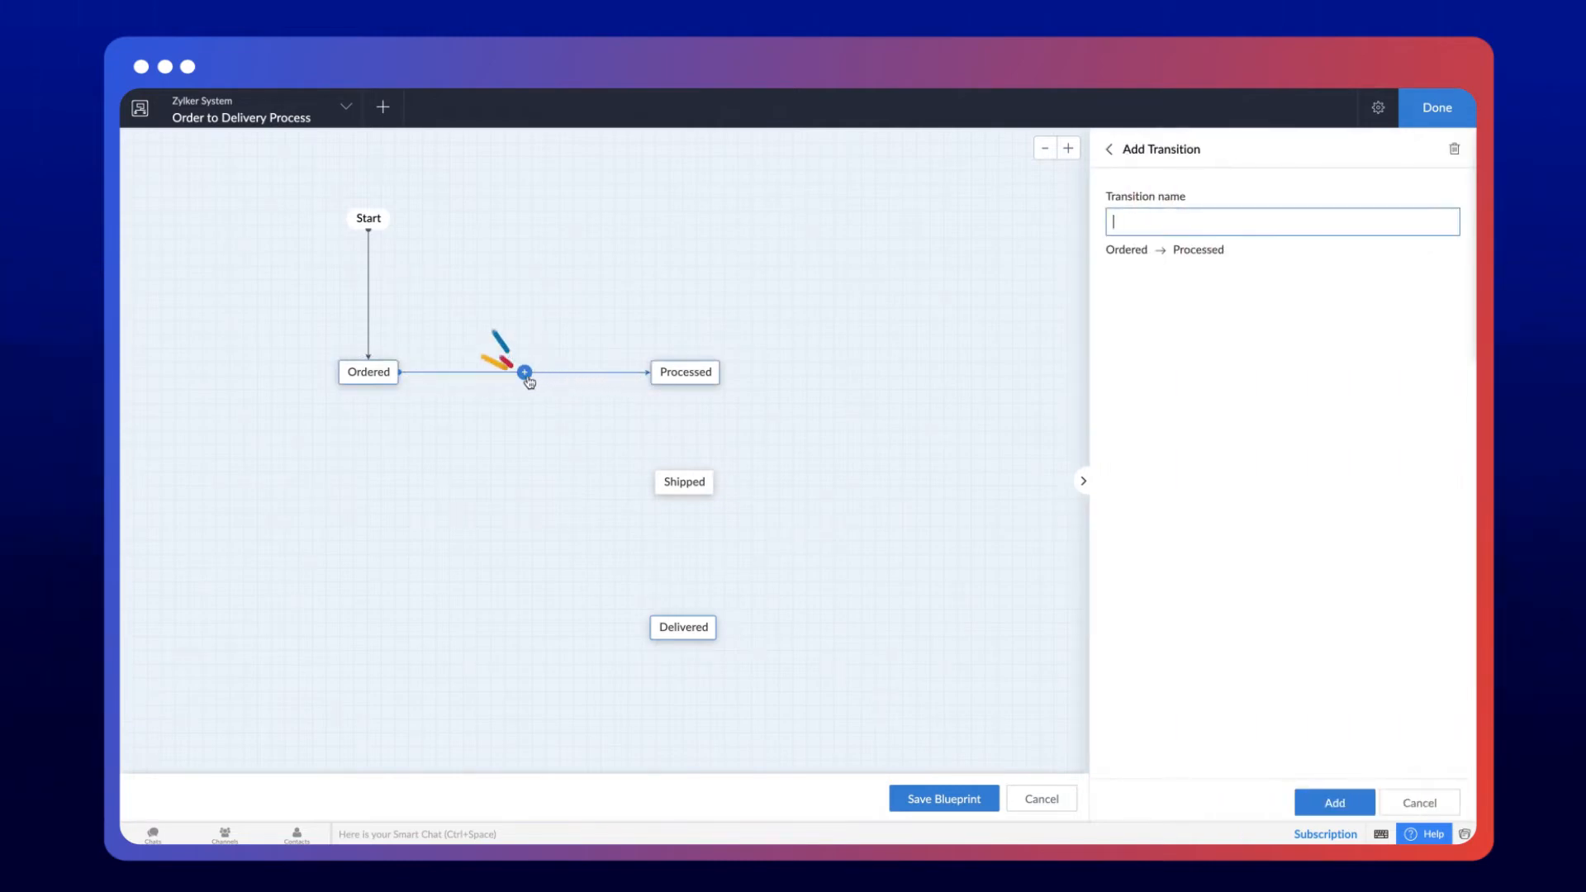
pyautogui.write('Quantity C')
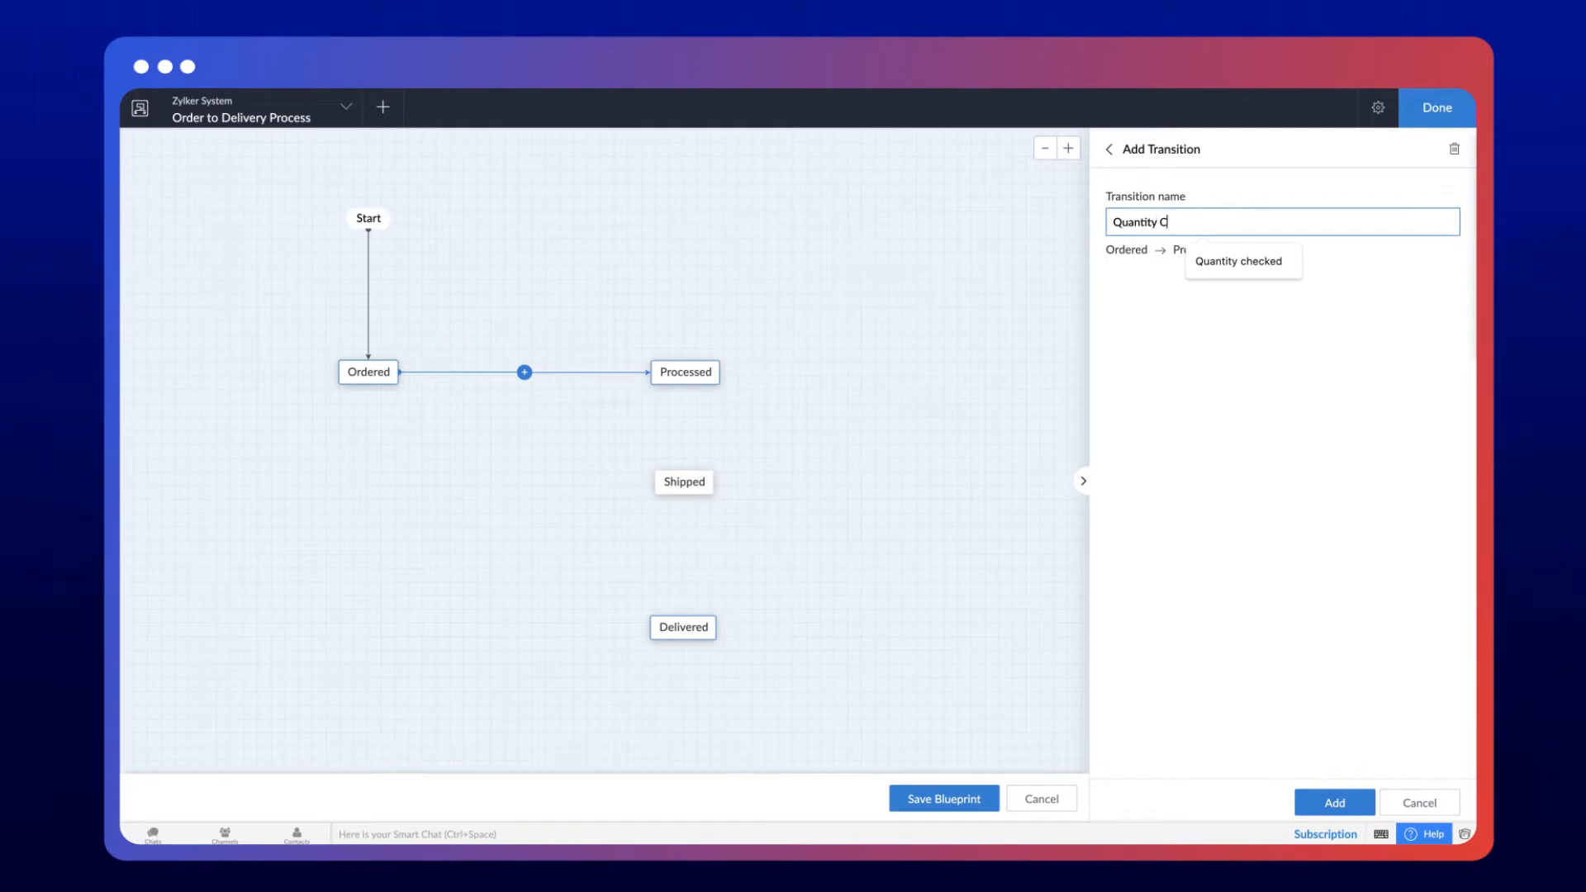
pyautogui.click(1334, 803)
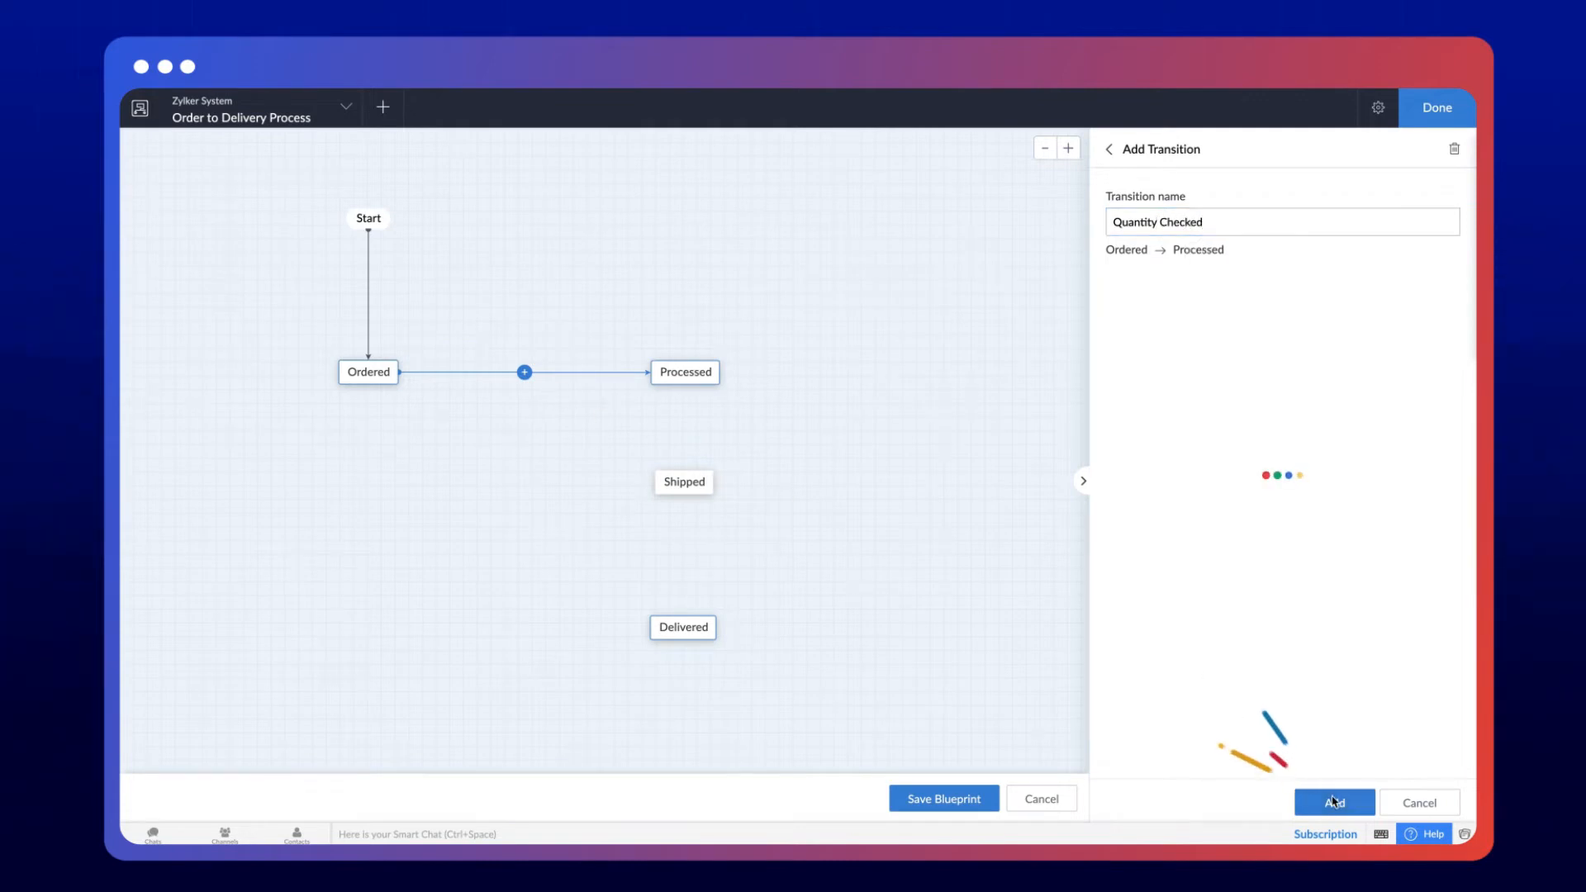
pyautogui.click(1333, 803)
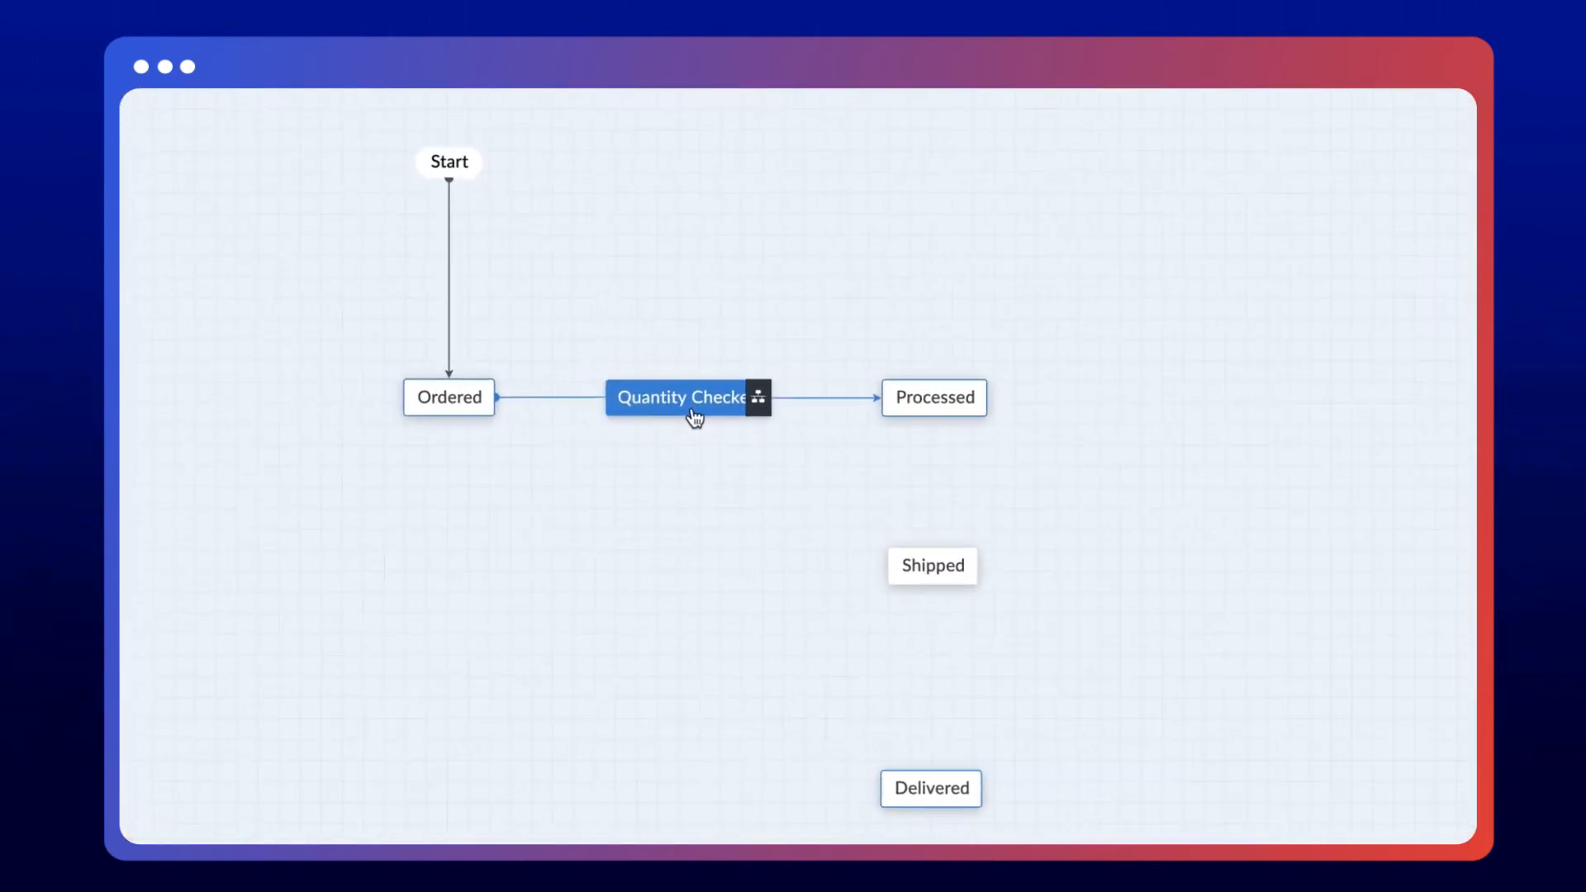
pyautogui.moveTo(761, 413)
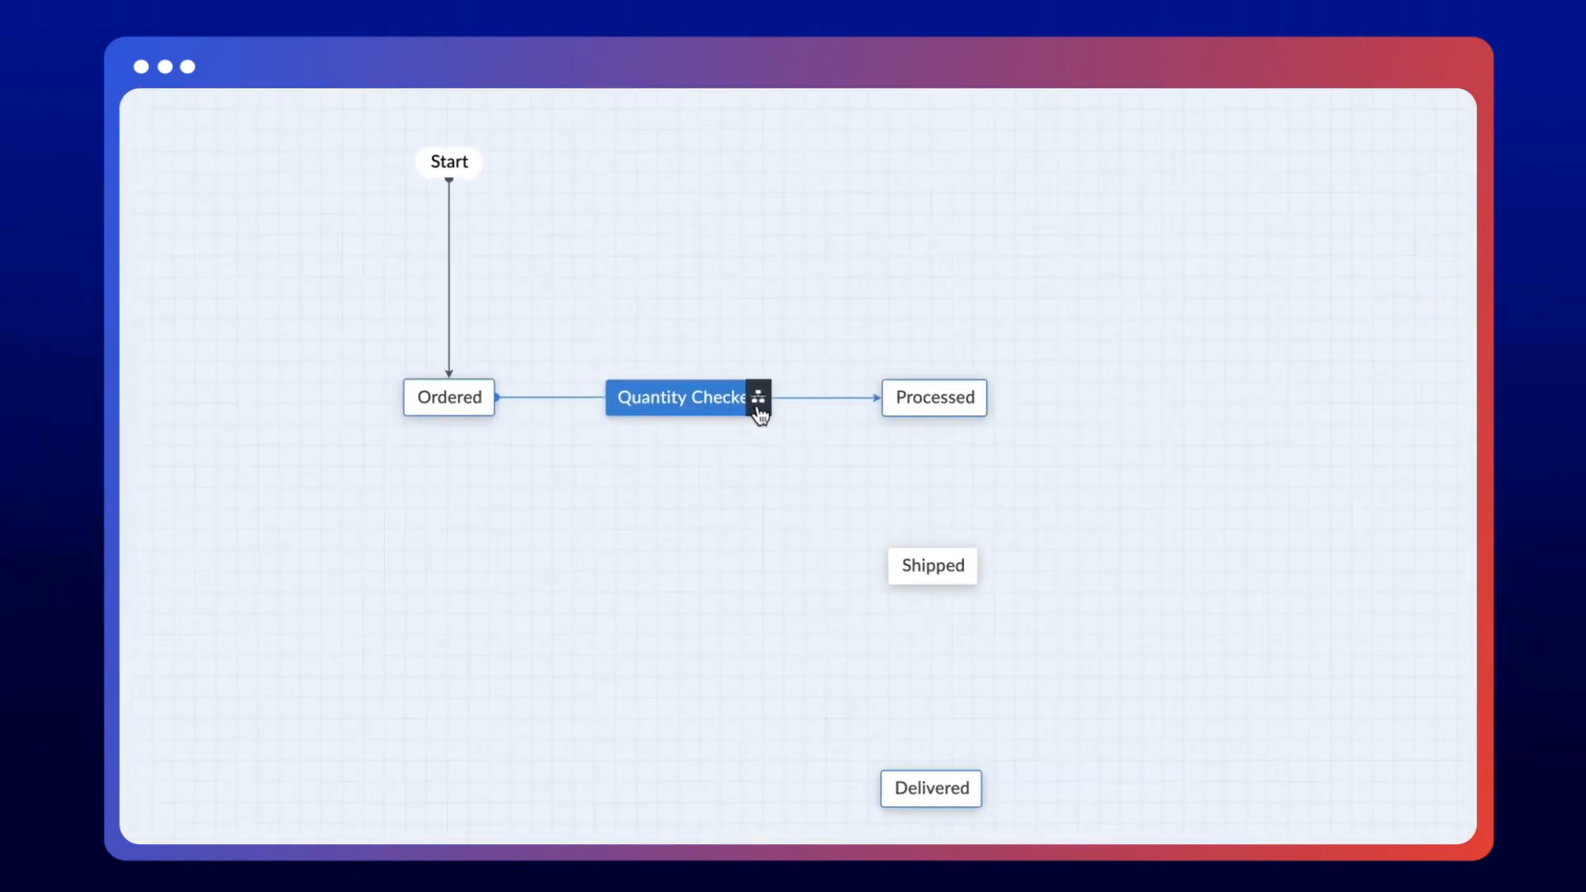
# Make Ordered-to-Processed parallel with Picked, Quality Checked, Packed and Labelled branches
pyautogui.click(759, 397)
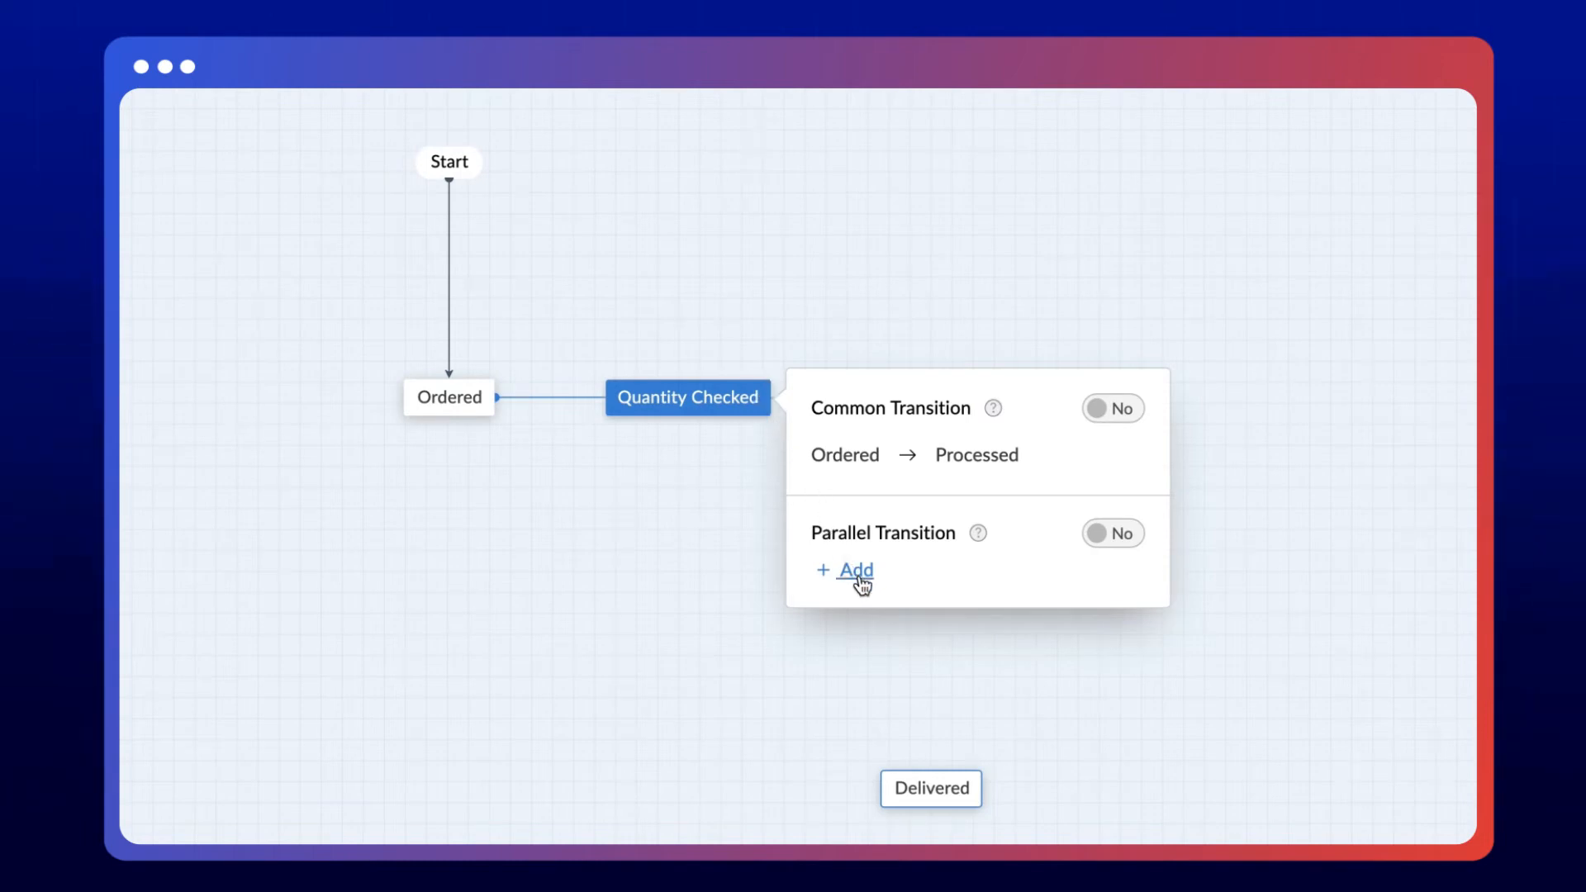
pyautogui.click(1112, 533)
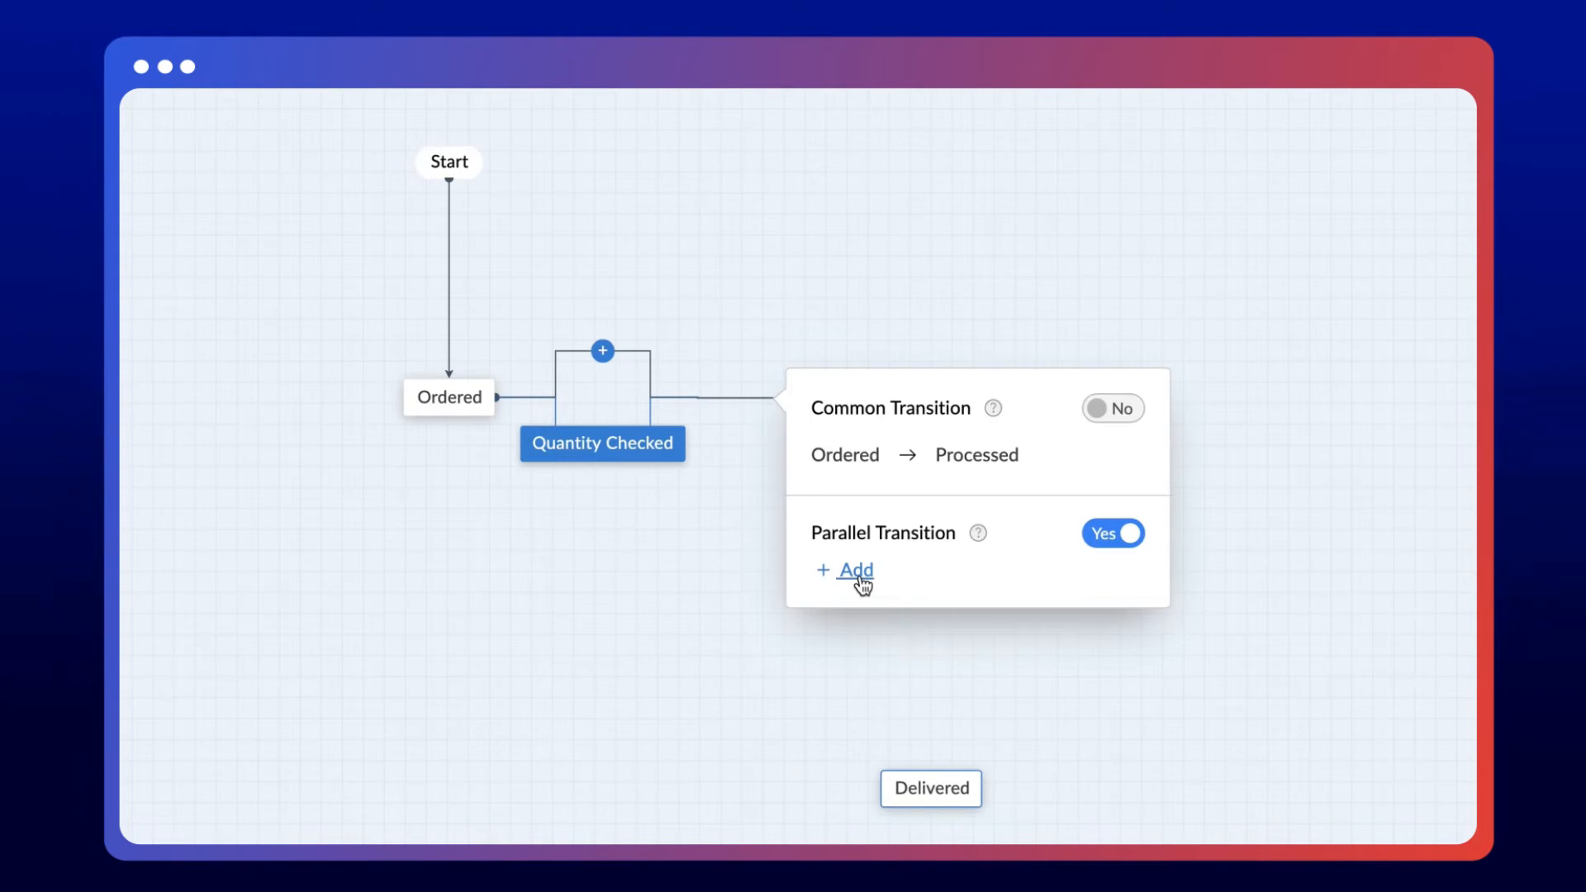
pyautogui.click(856, 570)
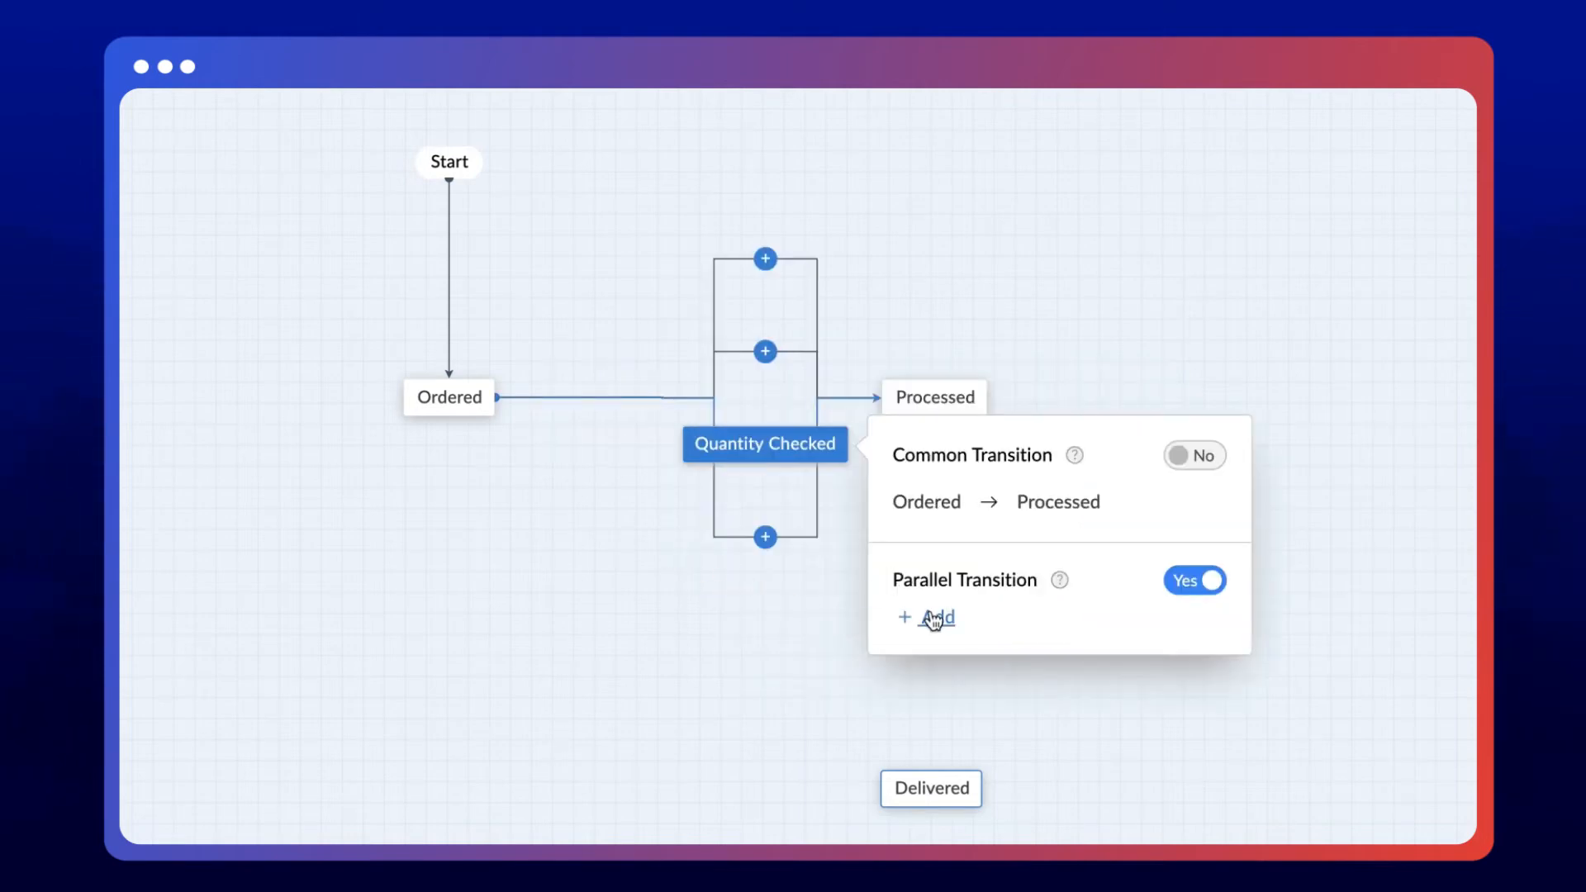
pyautogui.click(927, 618)
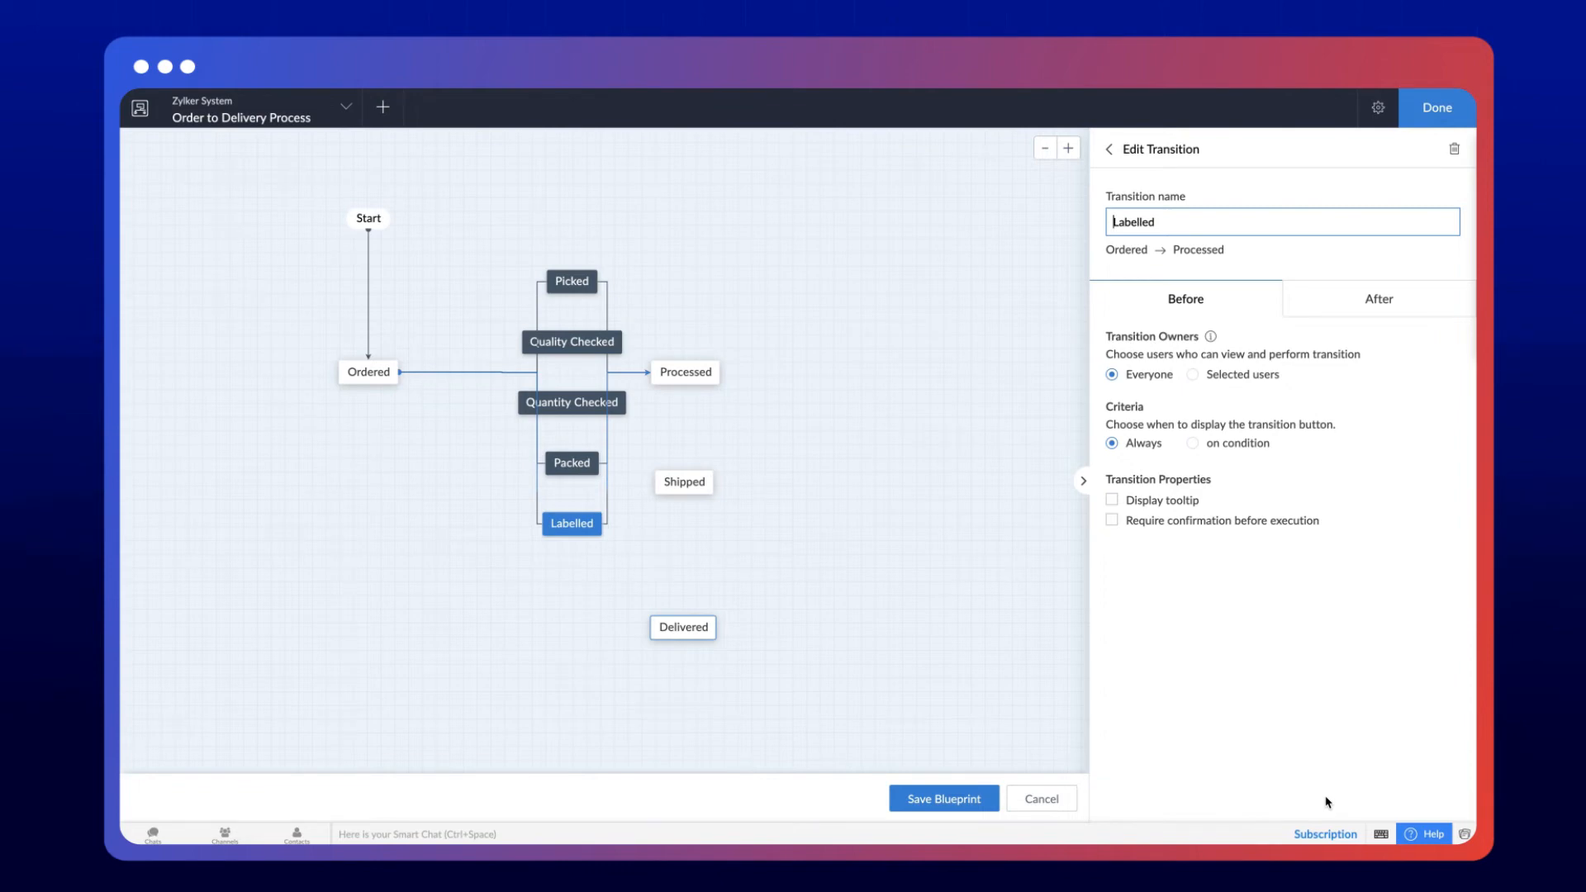
pyautogui.click(1107, 148)
pyautogui.write('Picked by Courier')
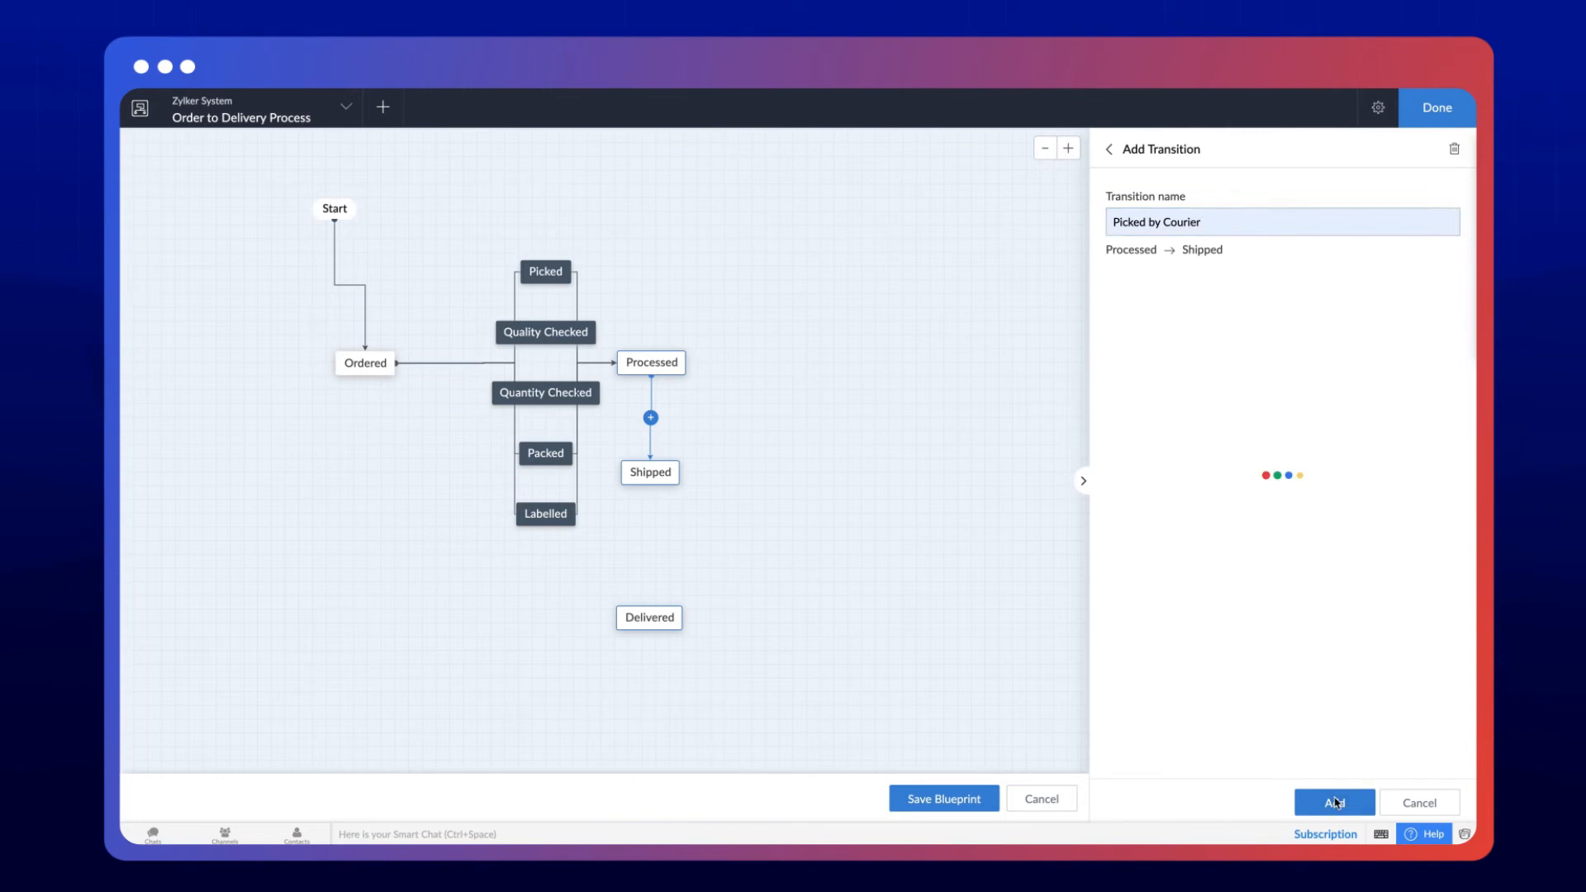
# Add the remaining Shipped and Delivered transitions and save the blueprint
pyautogui.click(1333, 803)
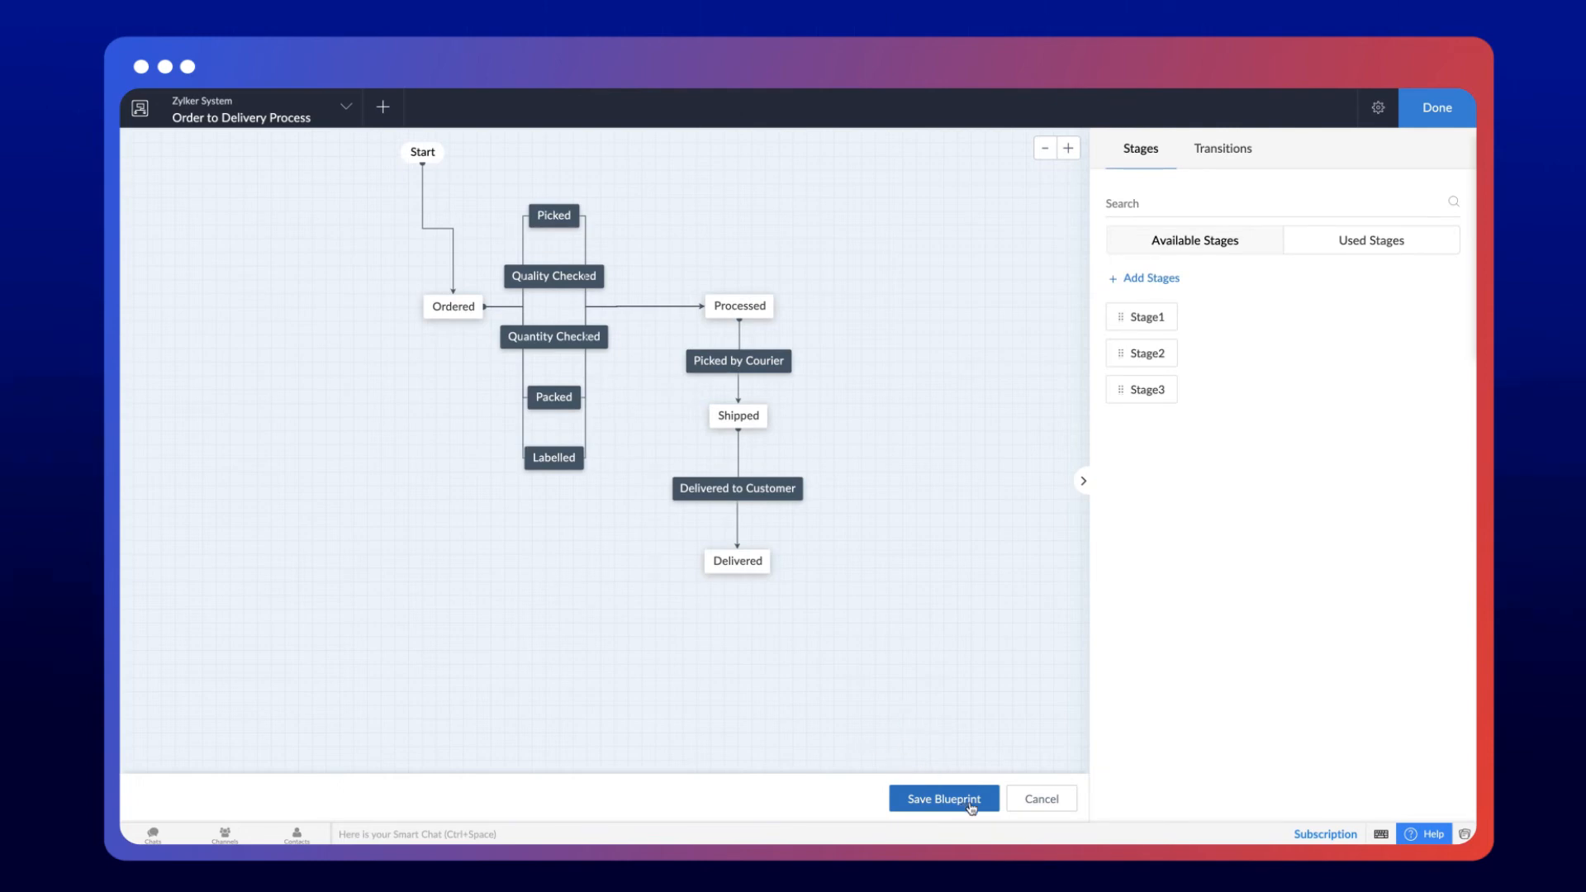
pyautogui.click(943, 798)
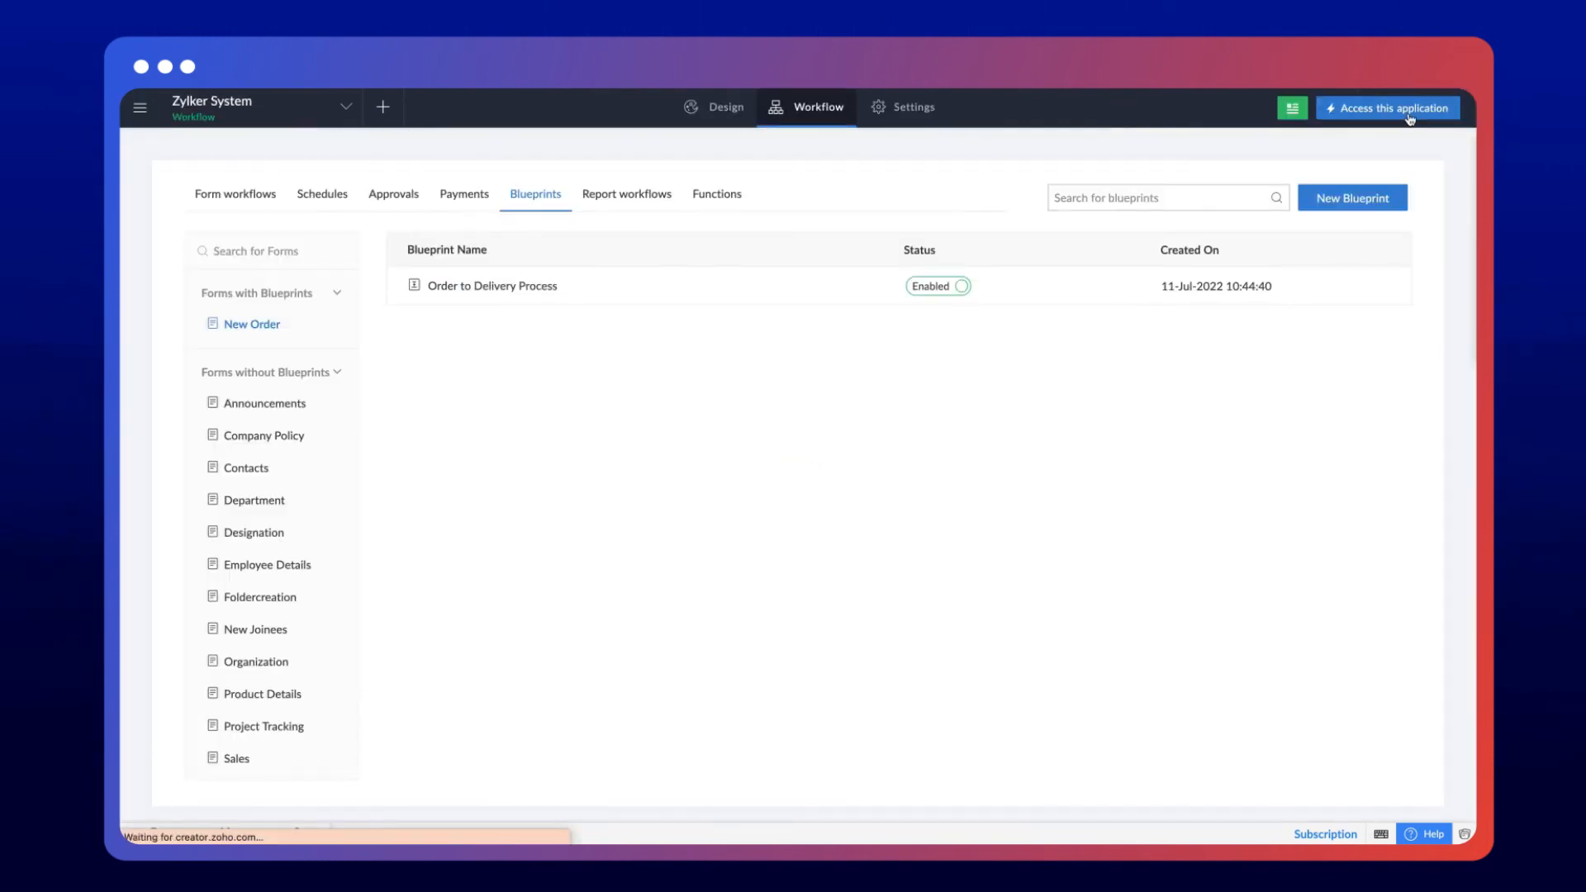
# In the live app, submit a New Order for 100 Laptops at price 1000 and view the orders list
pyautogui.click(1386, 109)
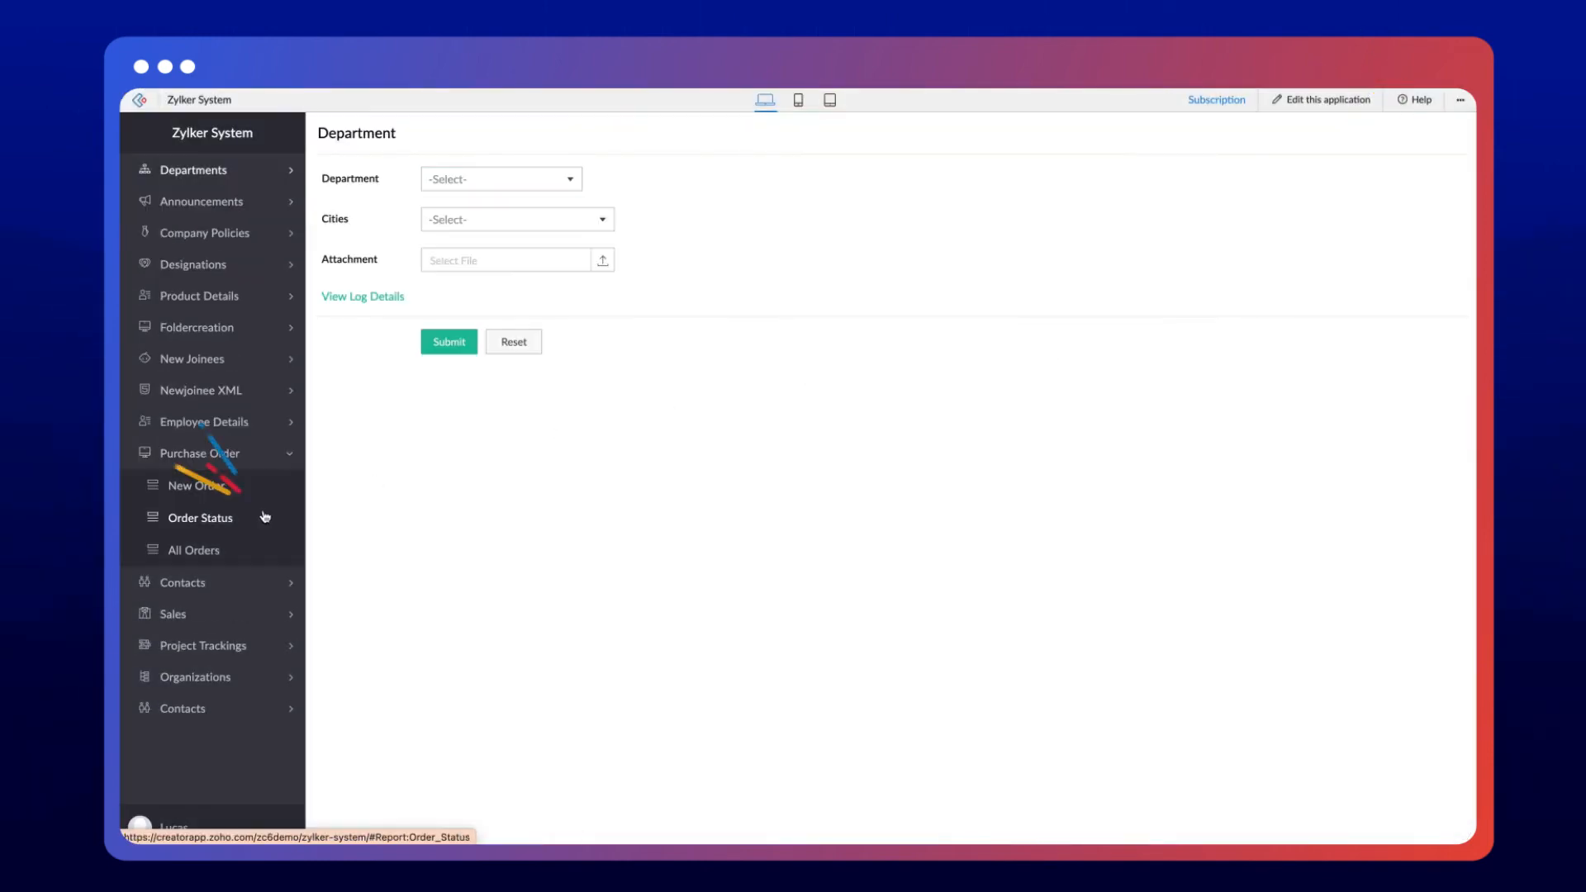
pyautogui.click(197, 486)
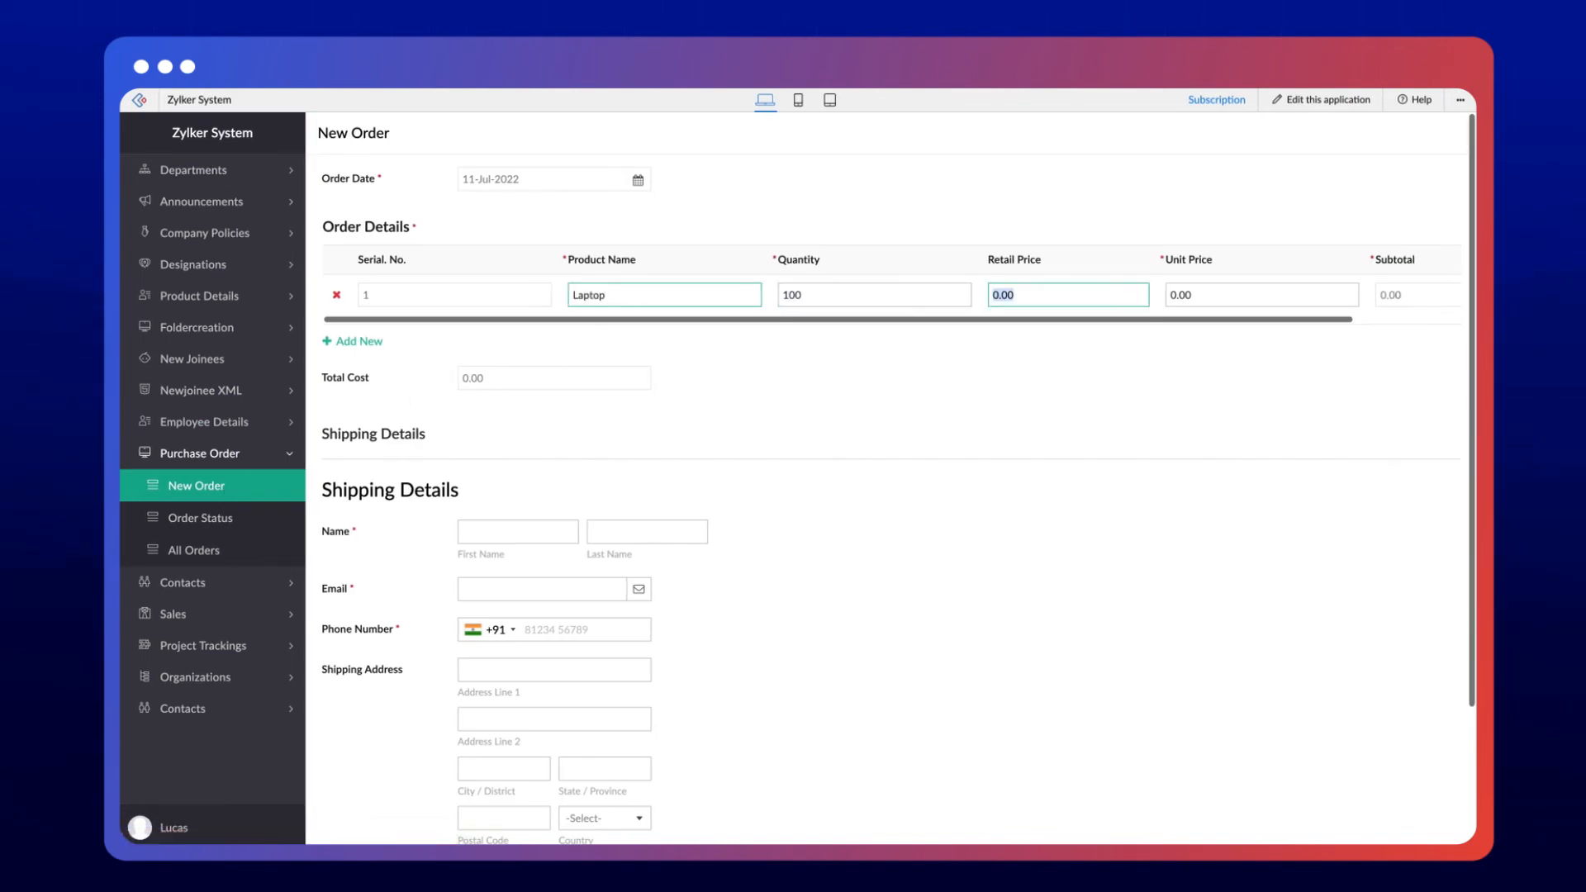
pyautogui.write('1000')
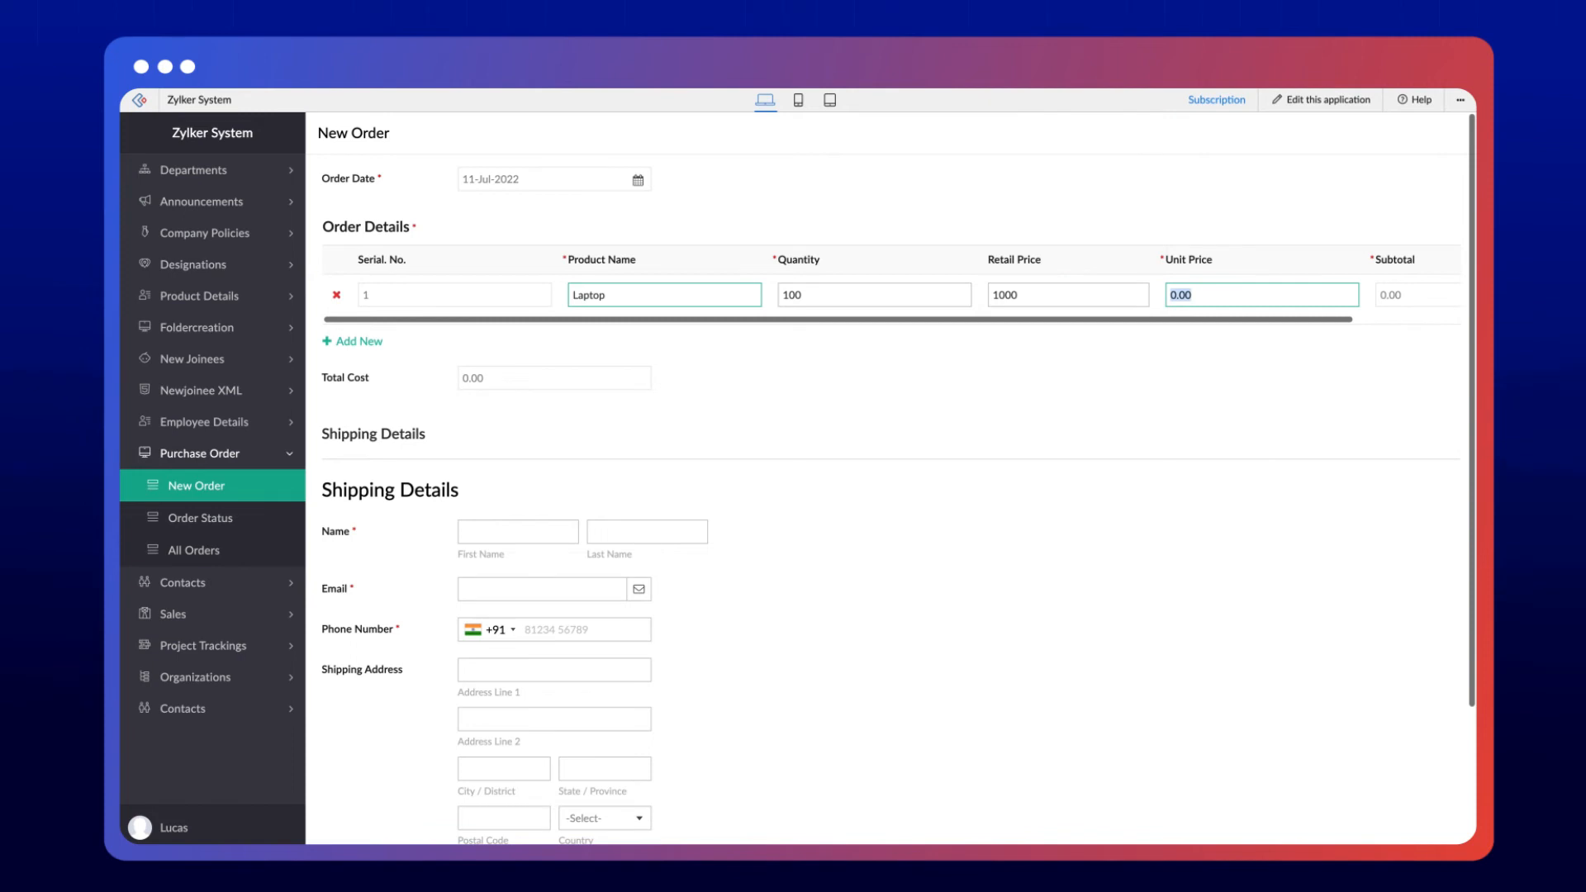
pyautogui.write('Mari')
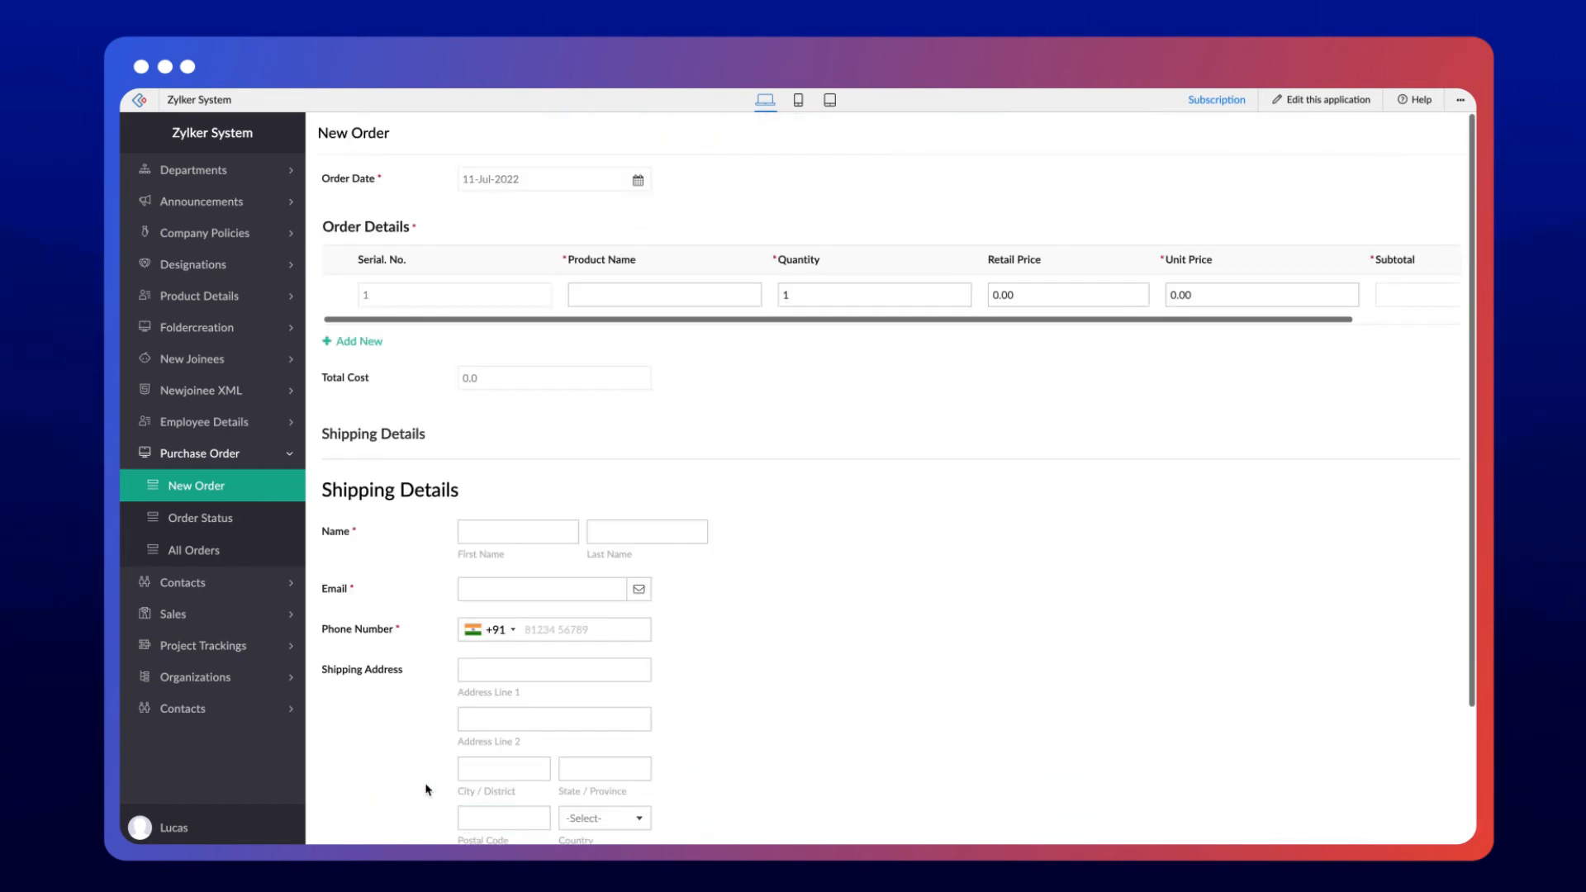
pyautogui.click(192, 549)
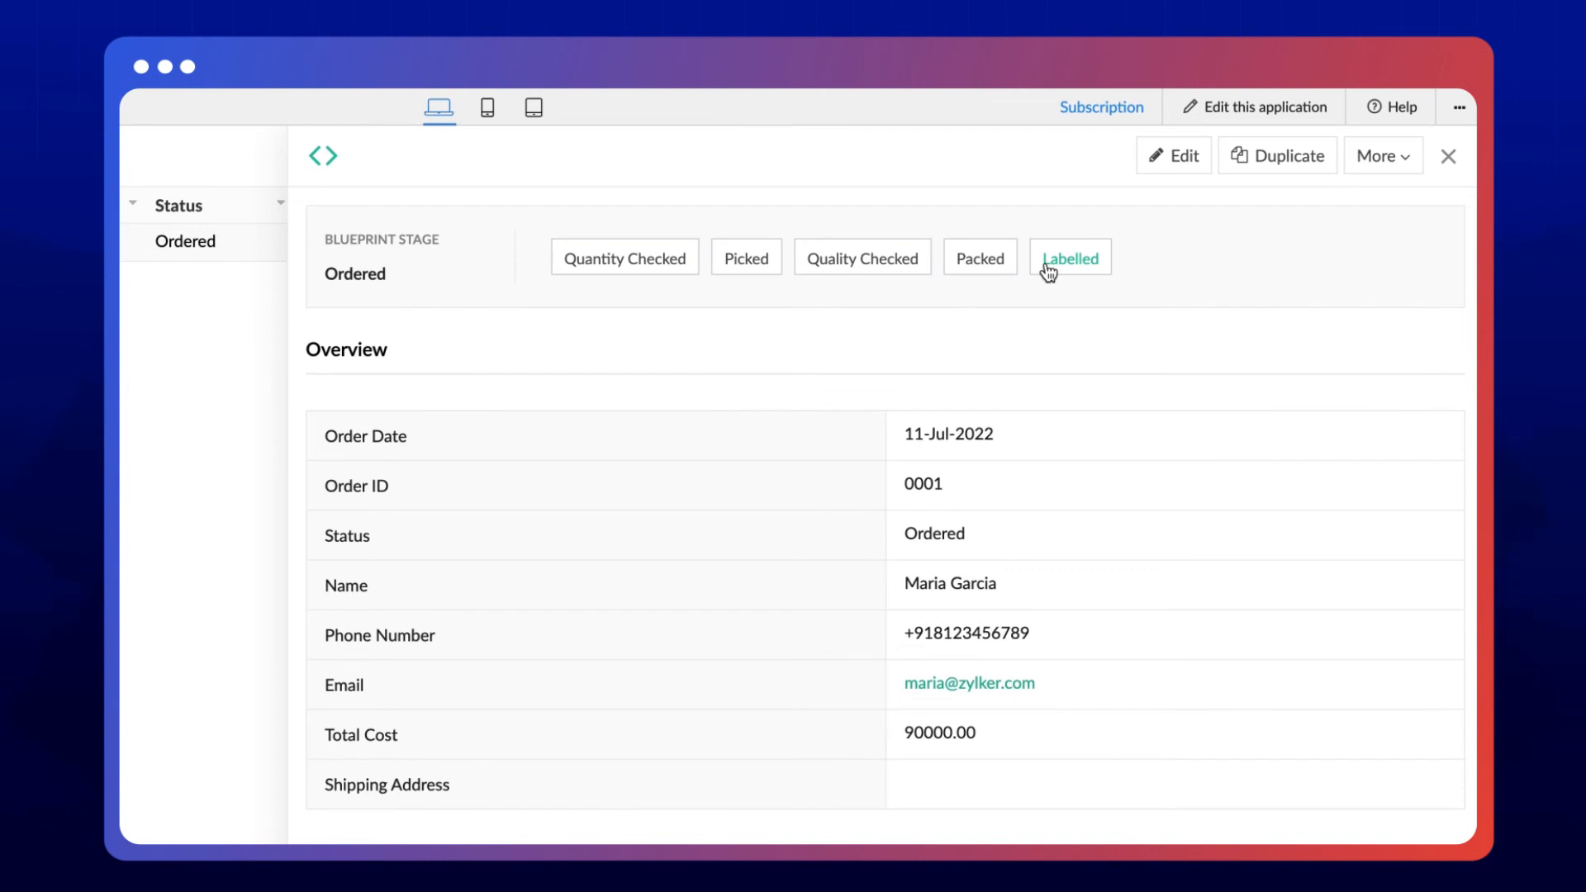
pyautogui.moveTo(716, 275)
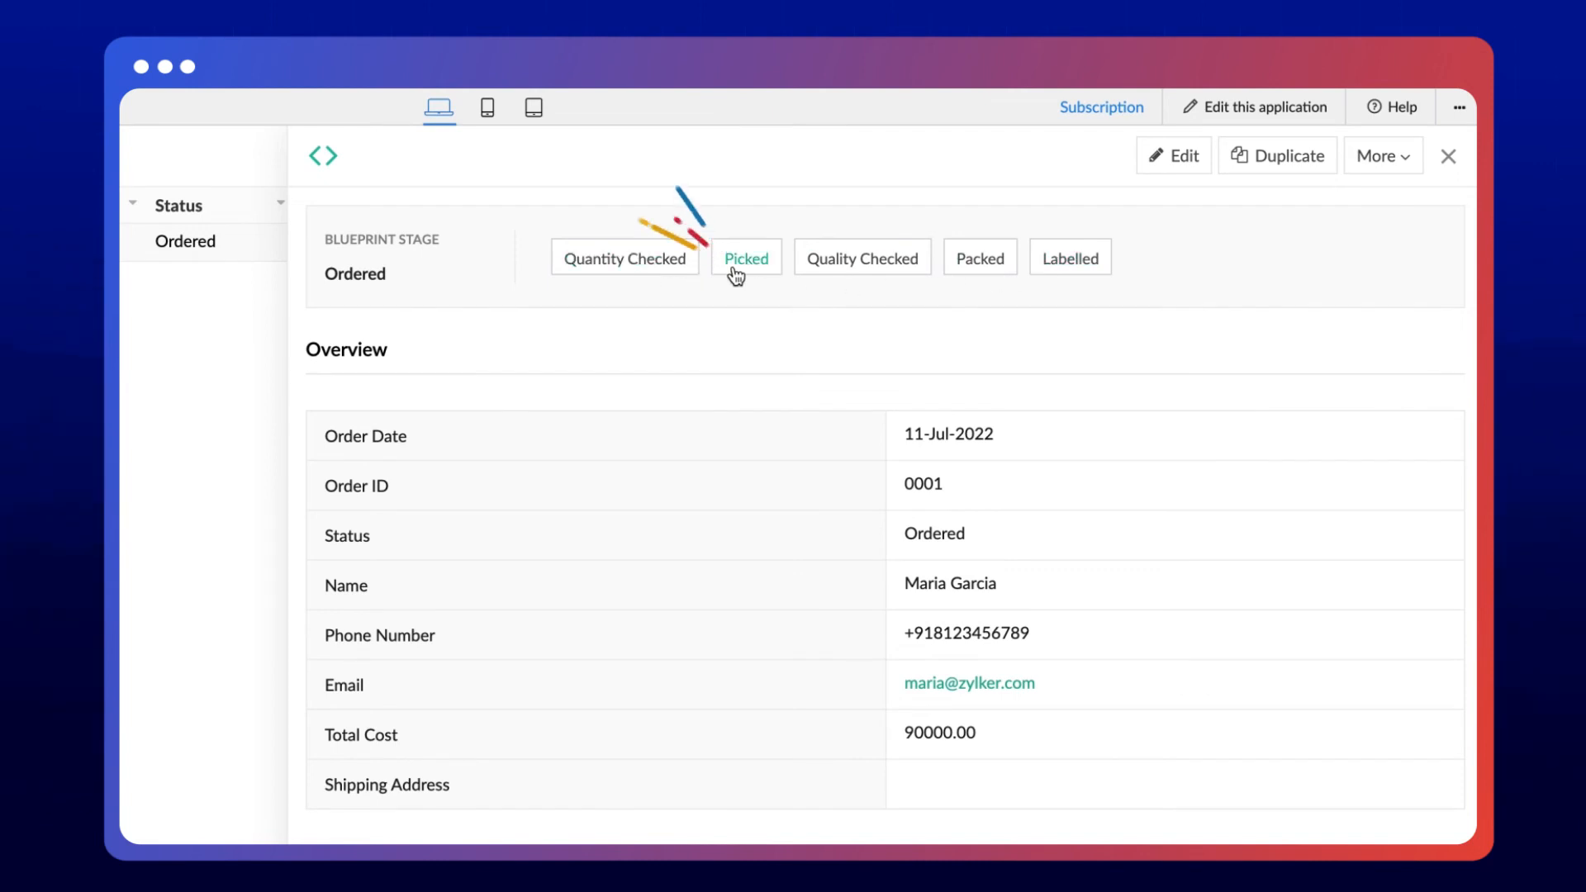
# Run the Picked transition on the sample order and close the record
pyautogui.click(1447, 155)
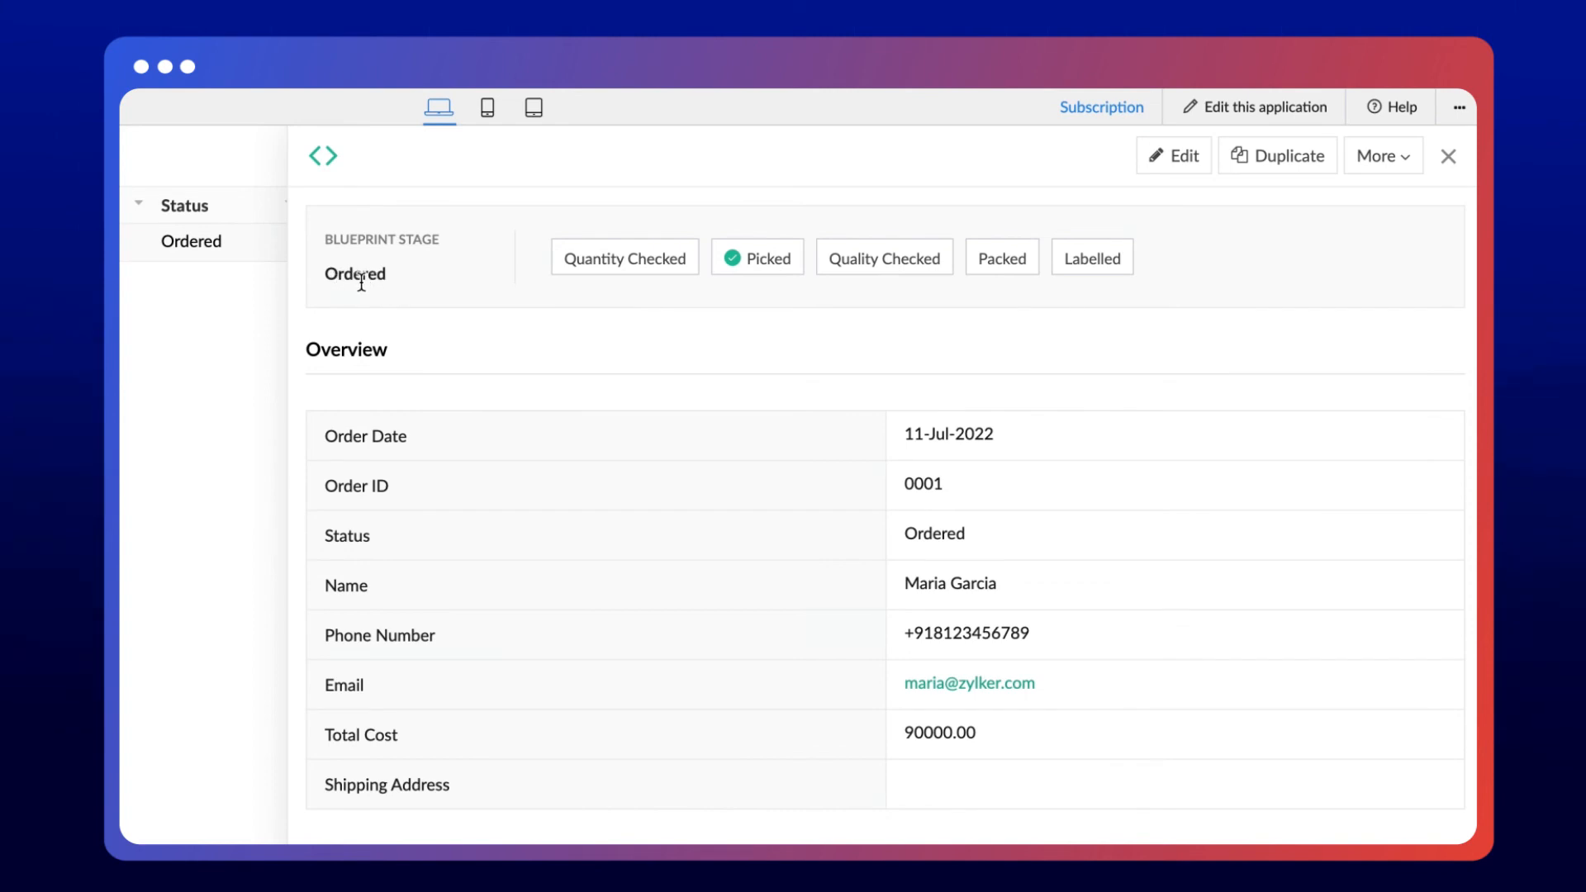
pyautogui.click(1447, 156)
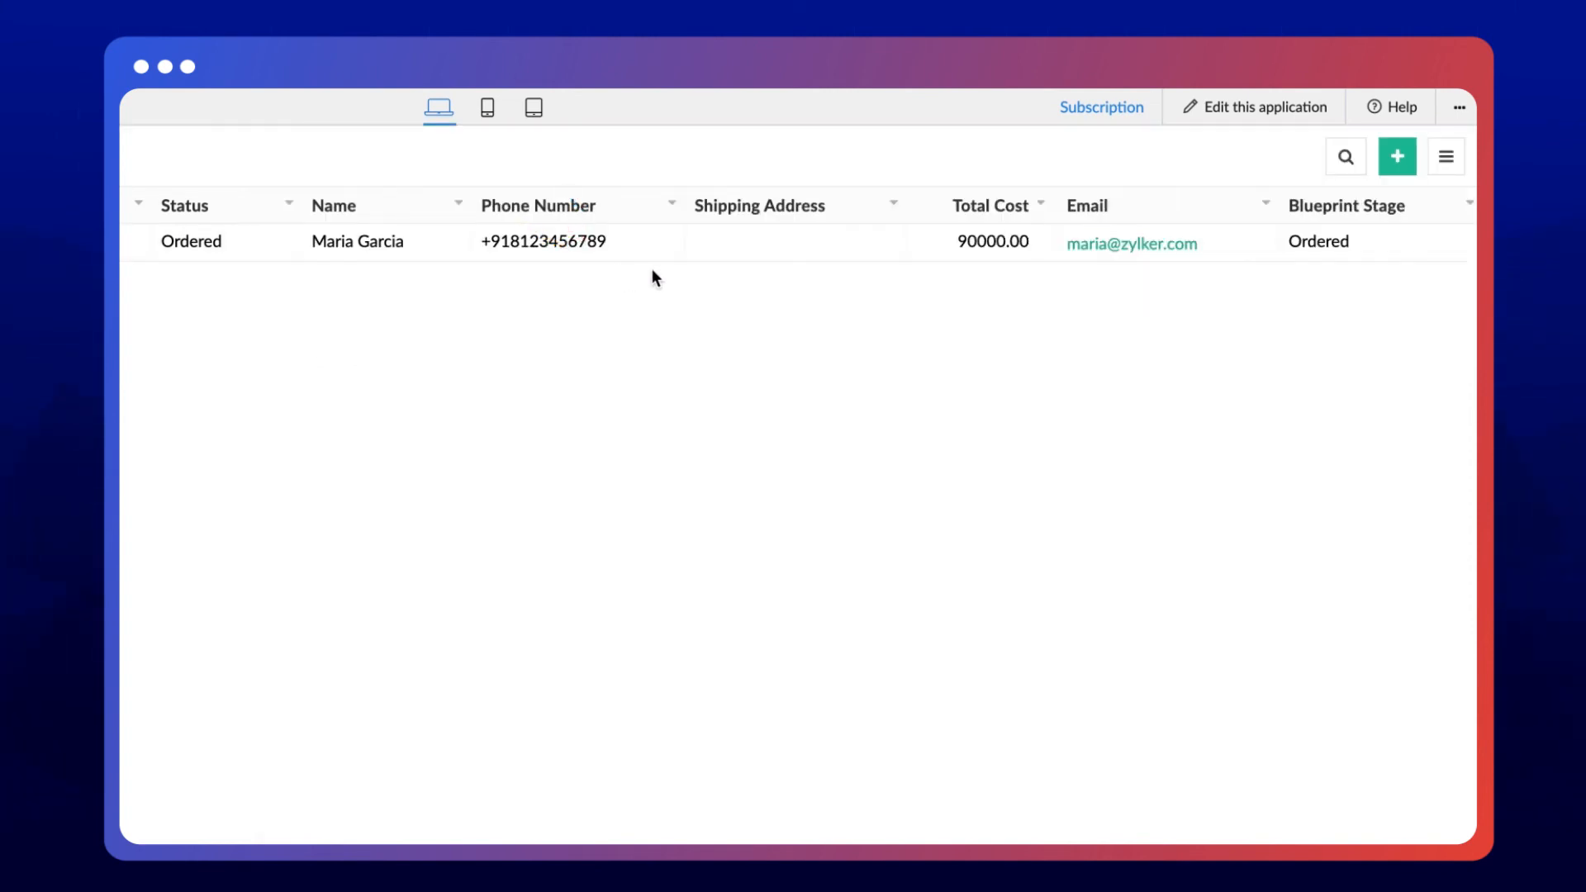
pyautogui.moveTo(1160, 257)
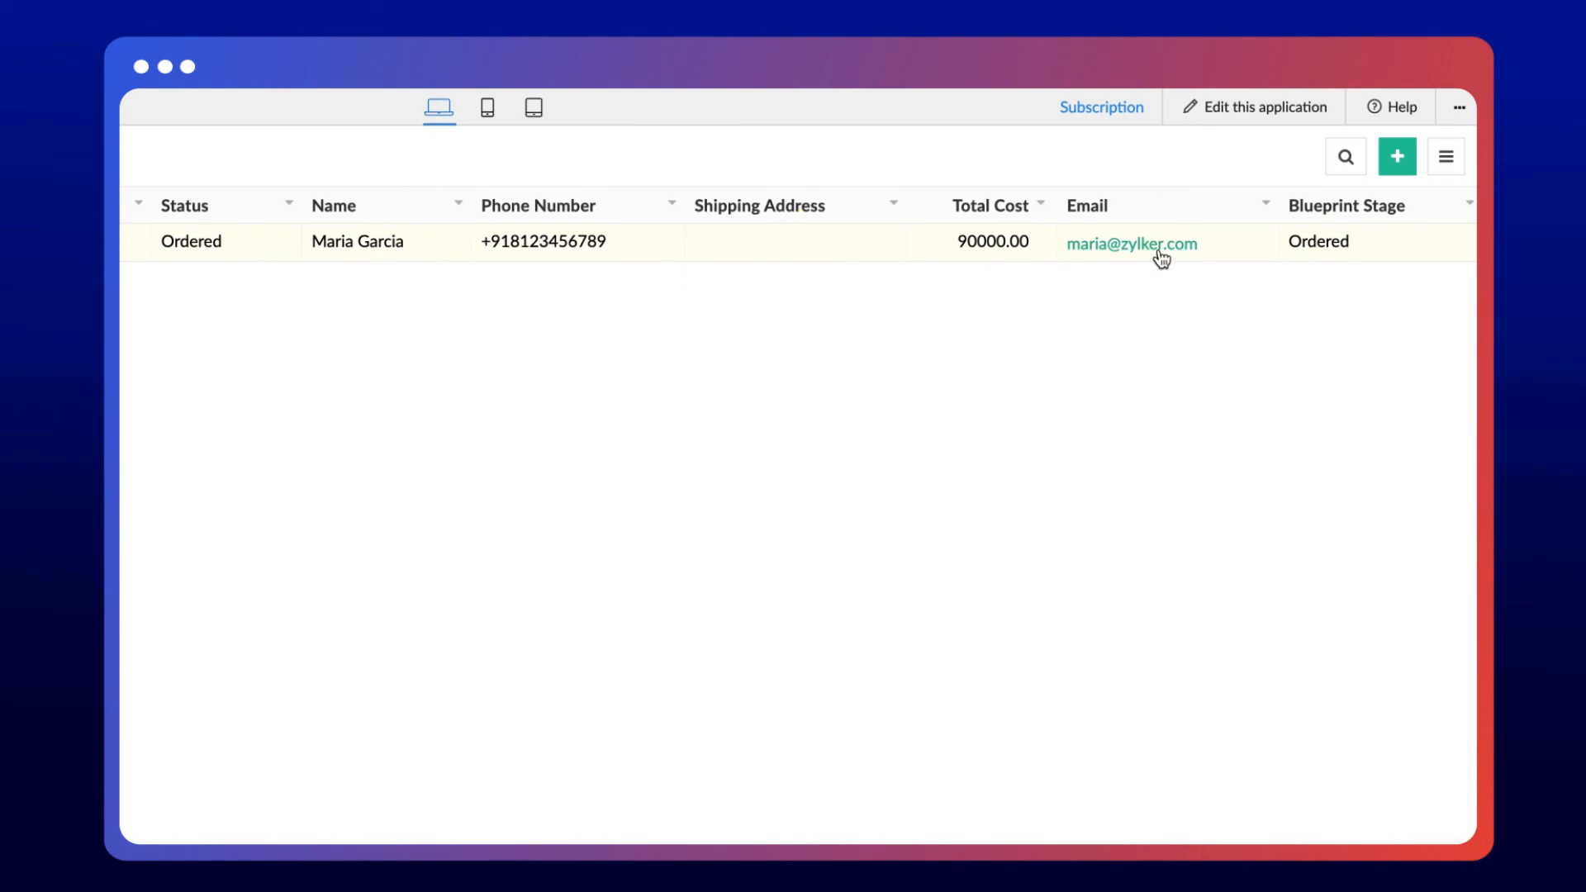
pyautogui.moveTo(1288, 258)
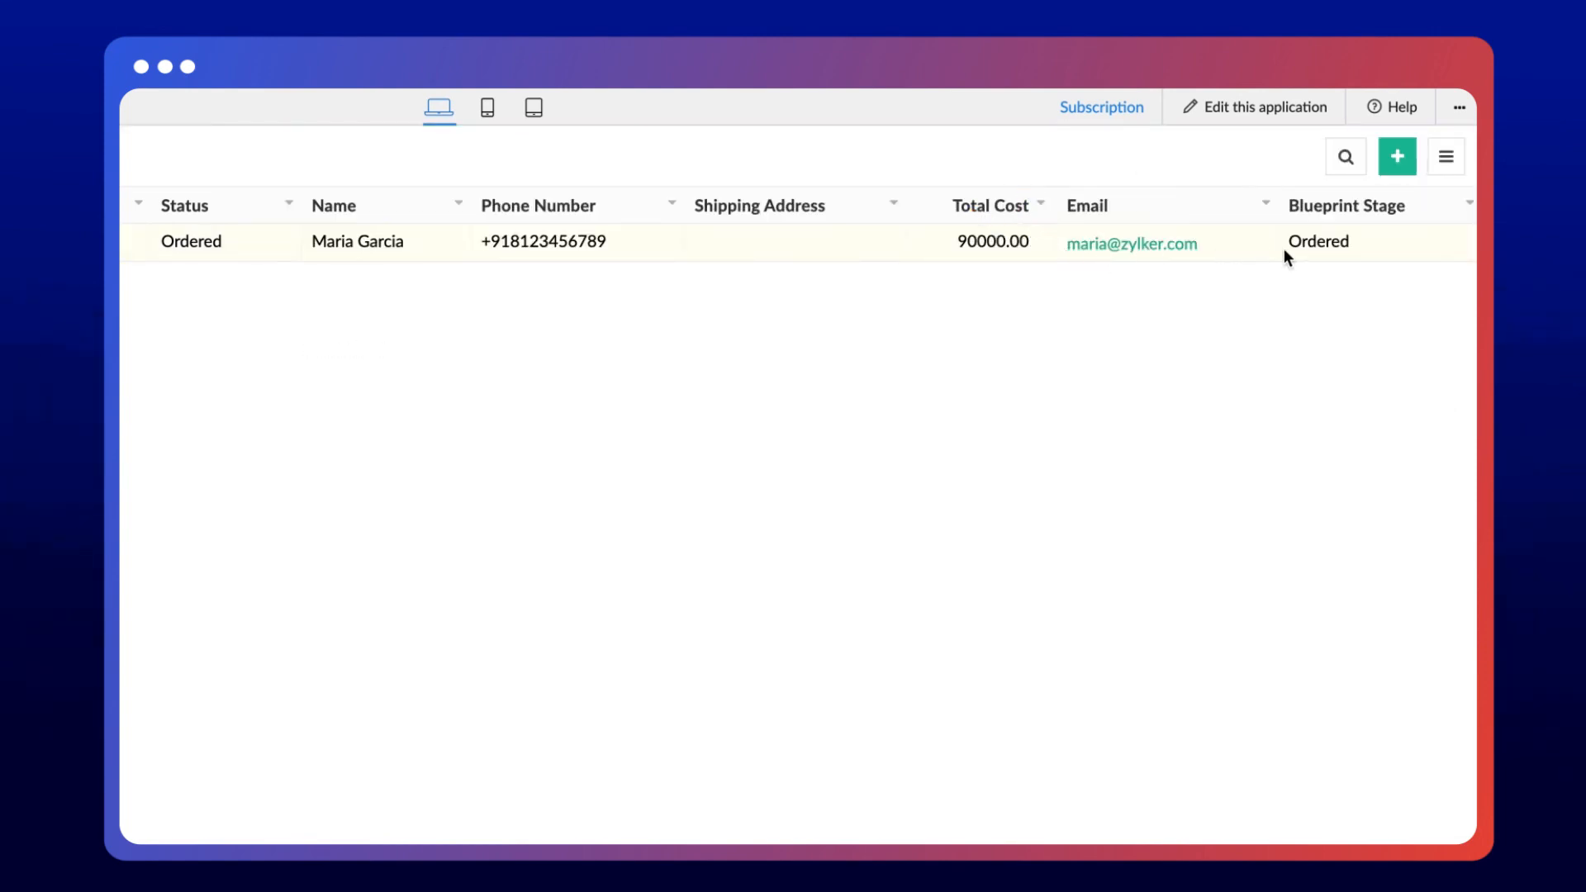
# Run the remaining parallel transitions so the order reaches Processed, then close it
pyautogui.click(357, 241)
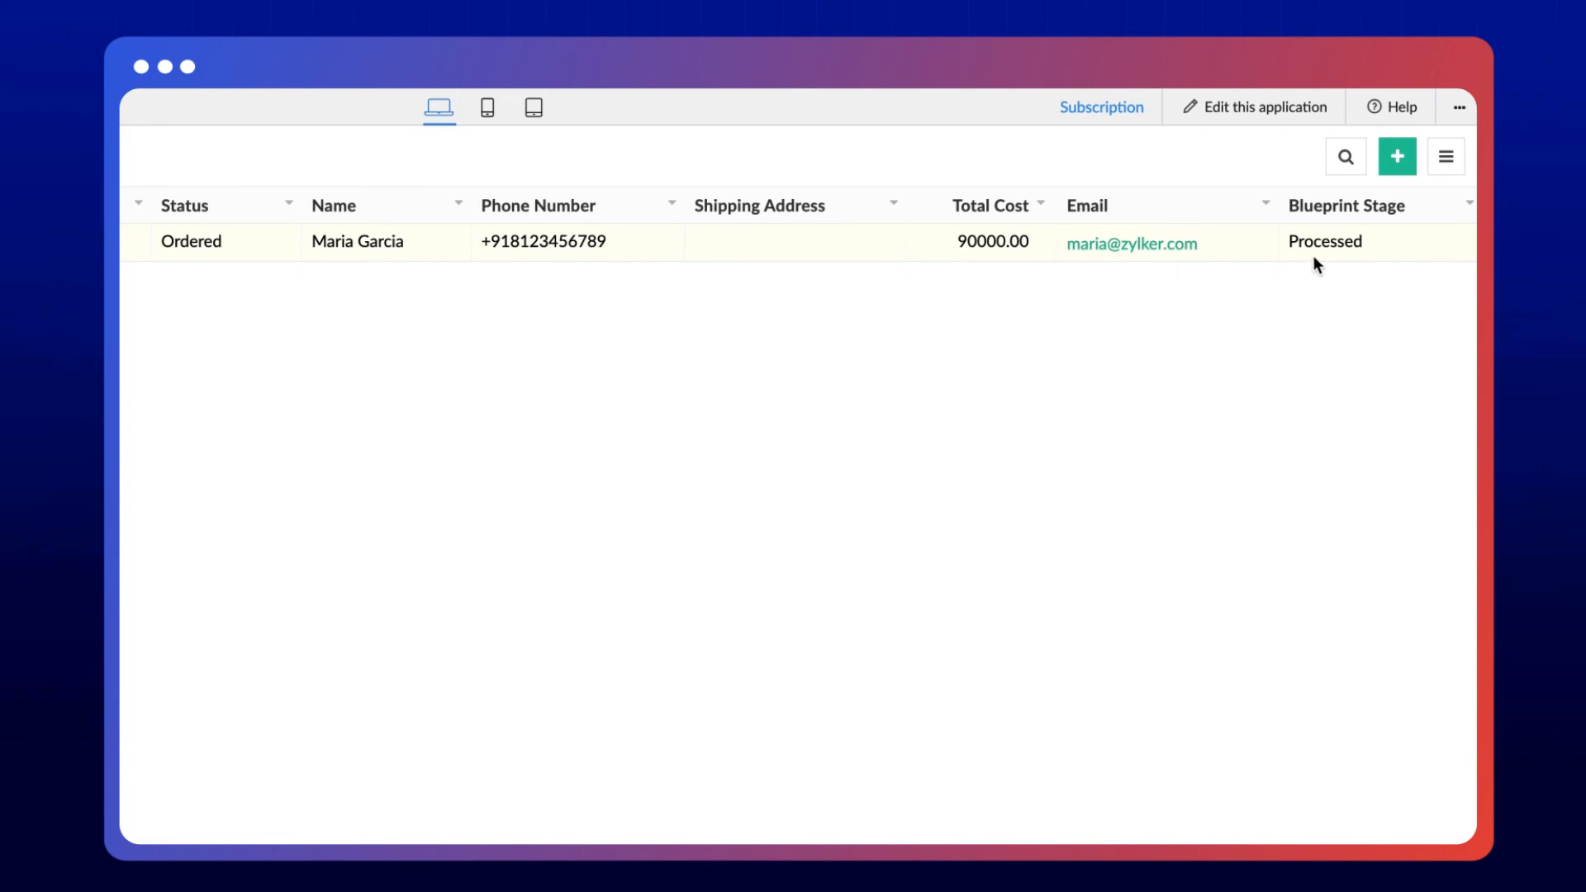
pyautogui.moveTo(1322, 263)
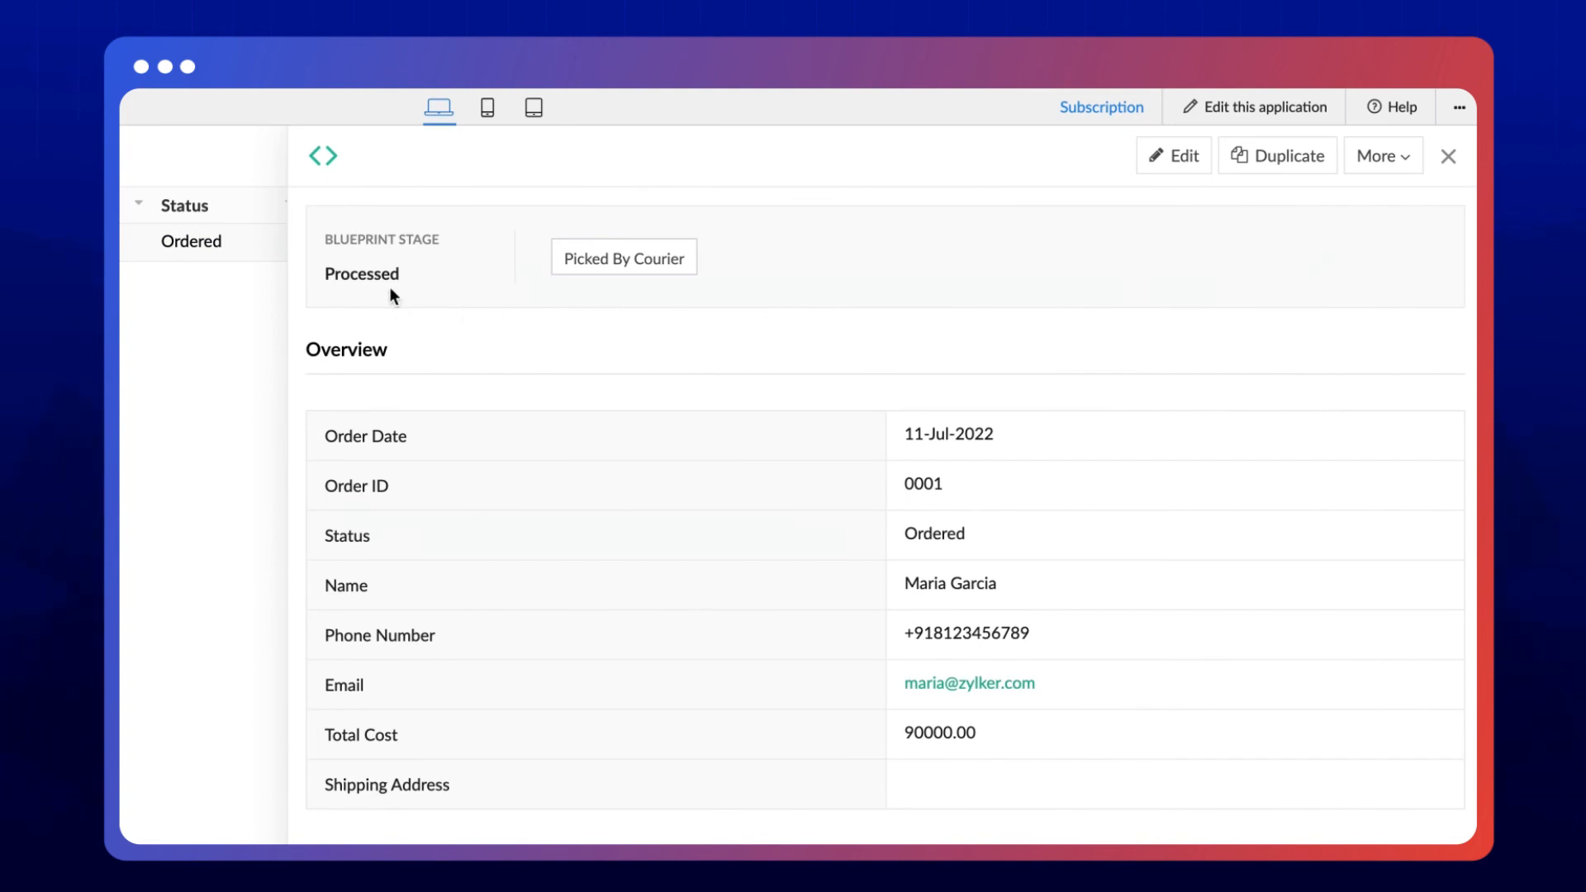
pyautogui.click(1447, 156)
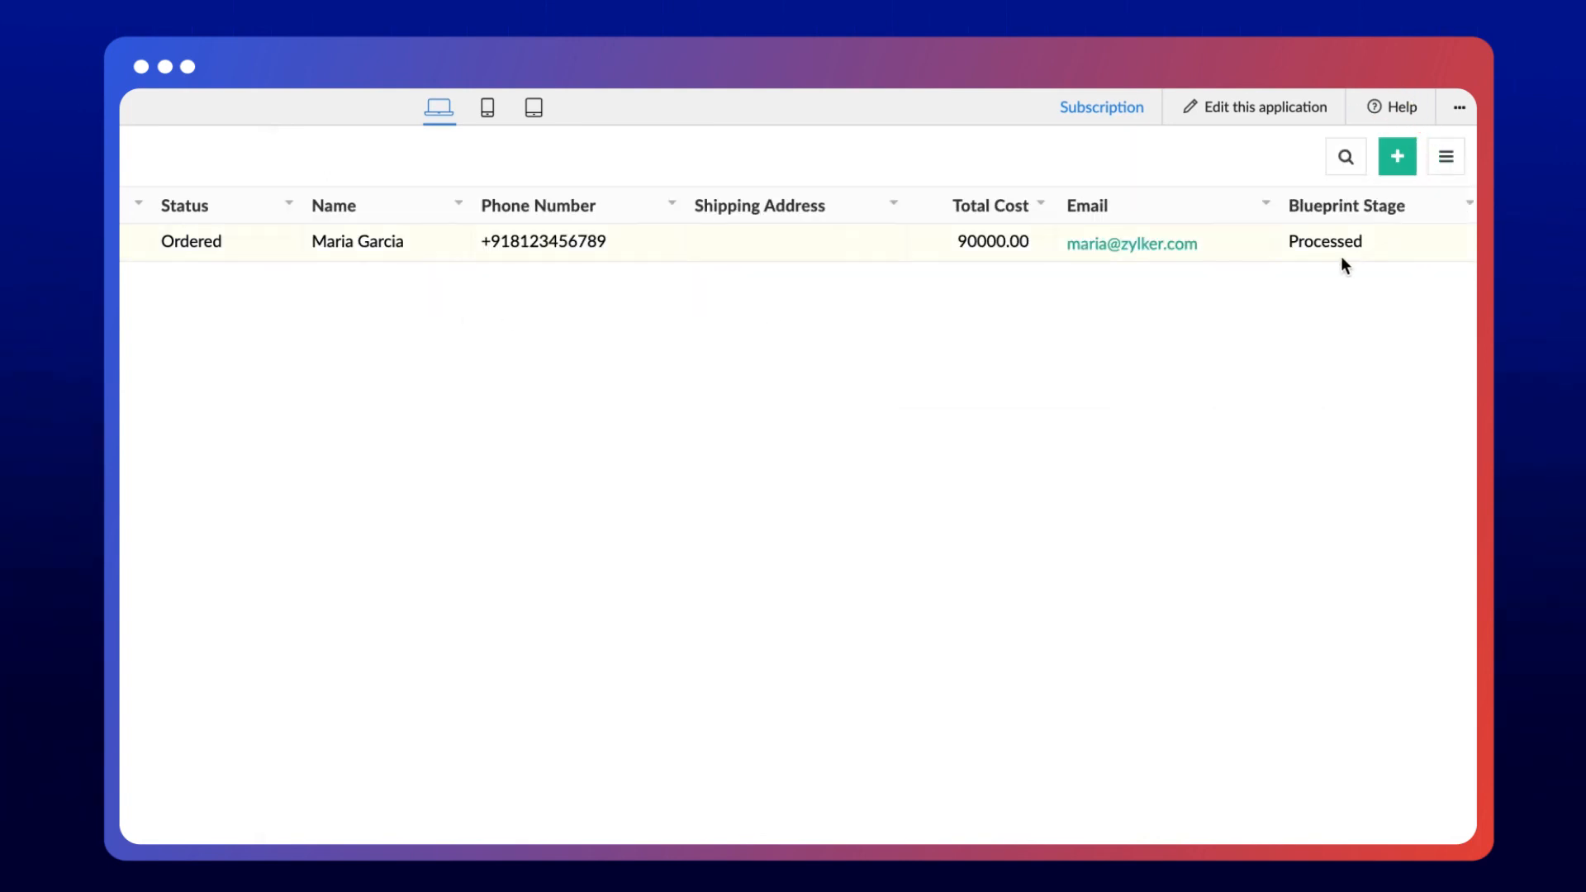